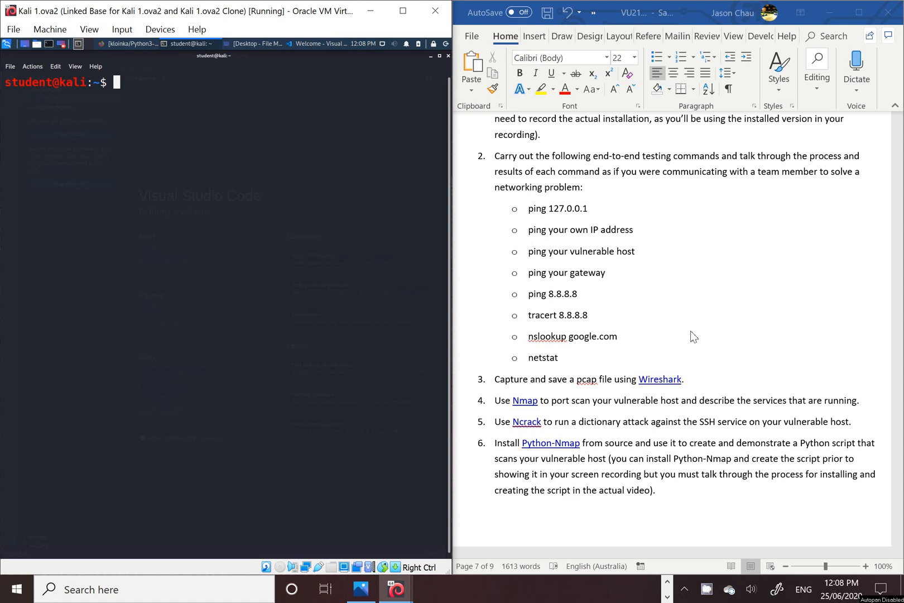
mouse_move(495, 423)
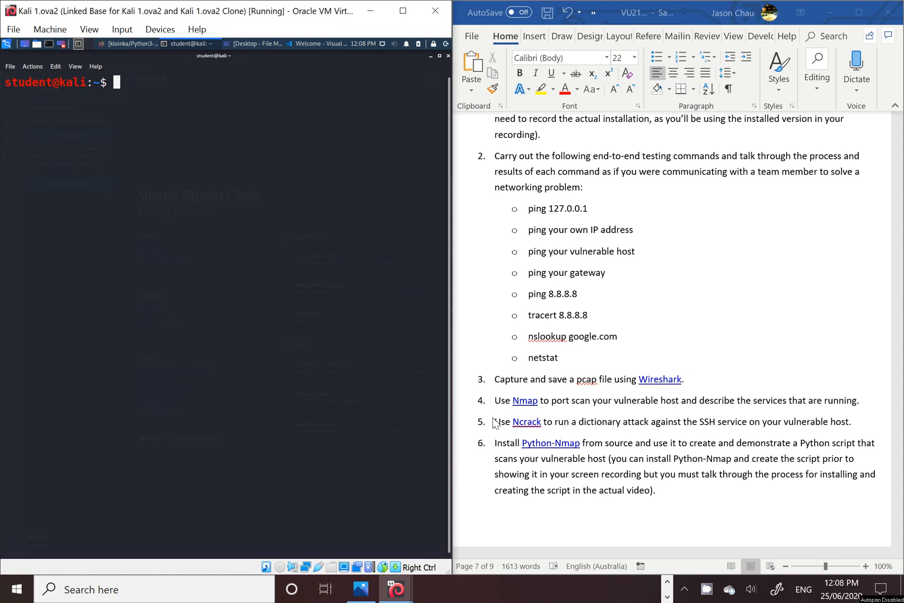
mouse_move(589, 426)
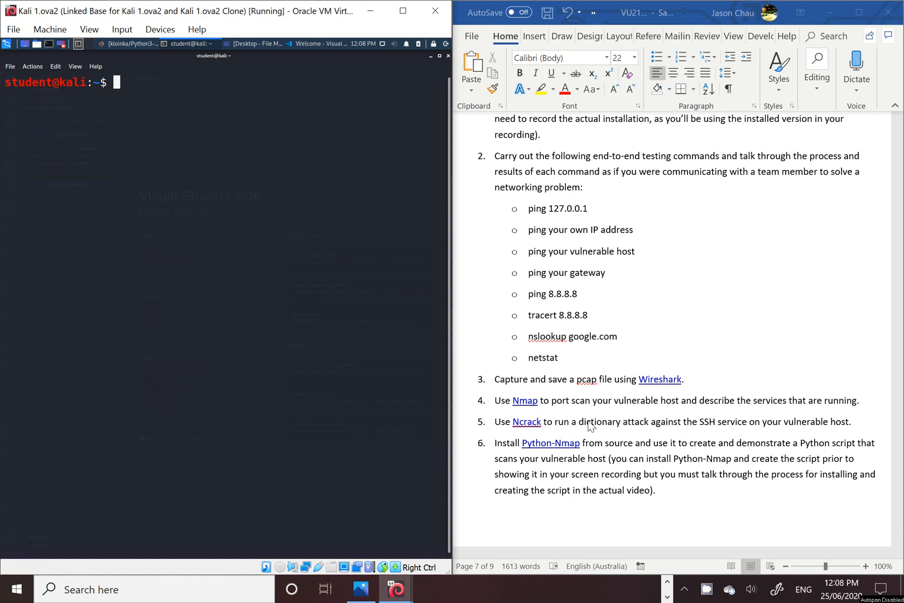
mouse_move(725, 431)
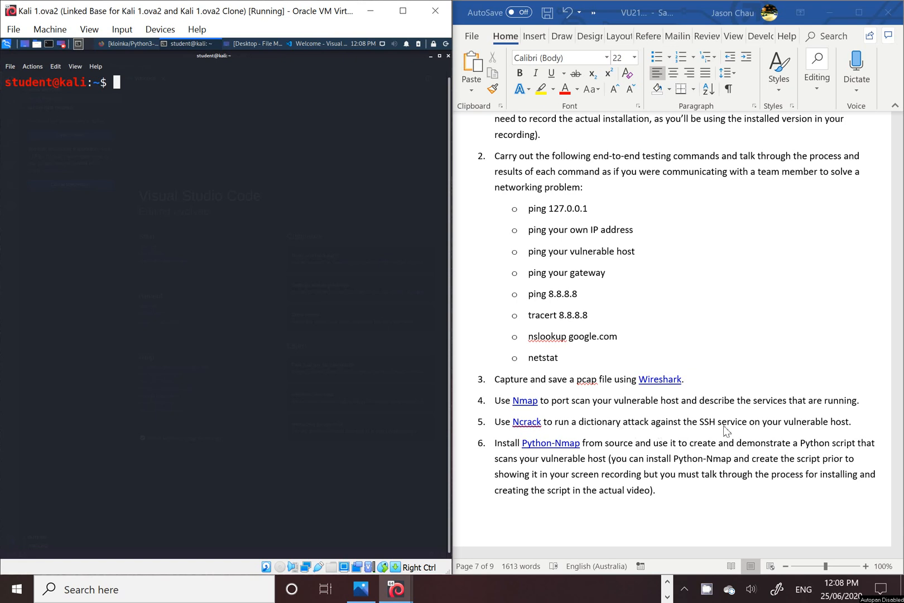
mouse_move(674, 433)
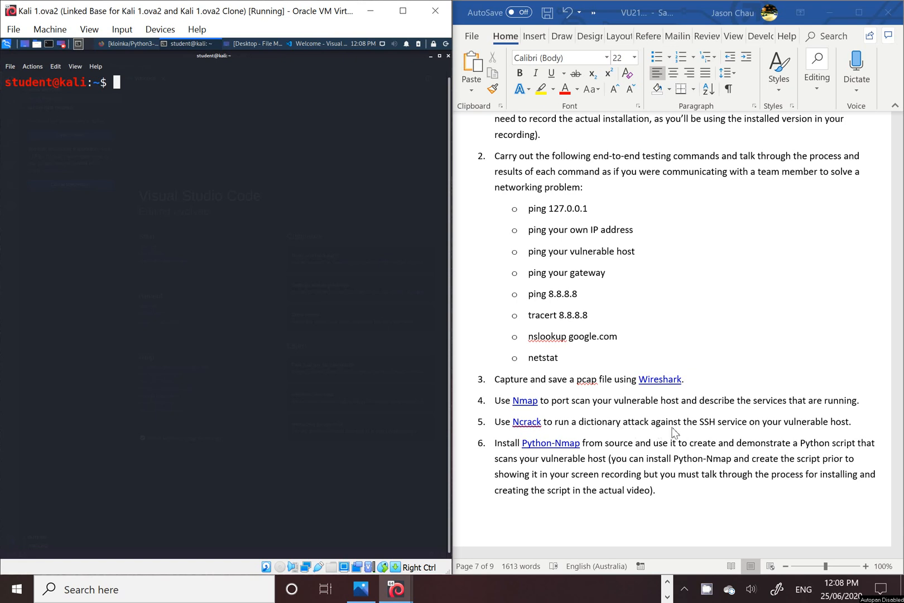
mouse_move(611, 471)
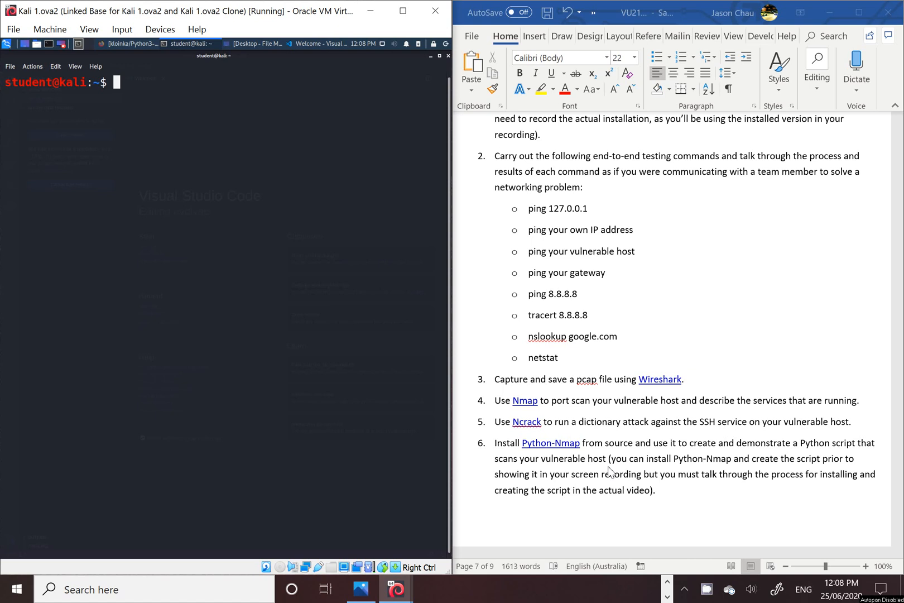
mouse_move(651, 439)
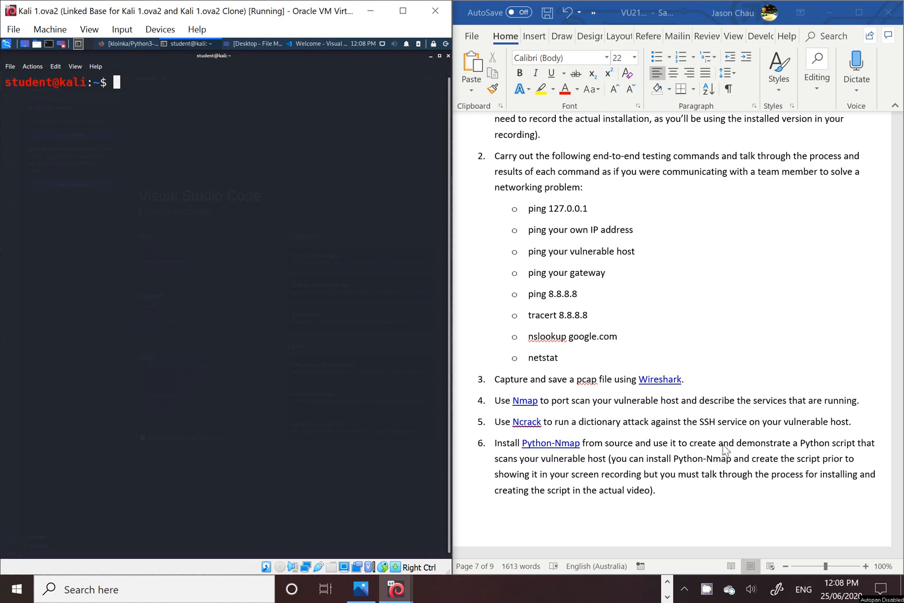
mouse_move(525, 449)
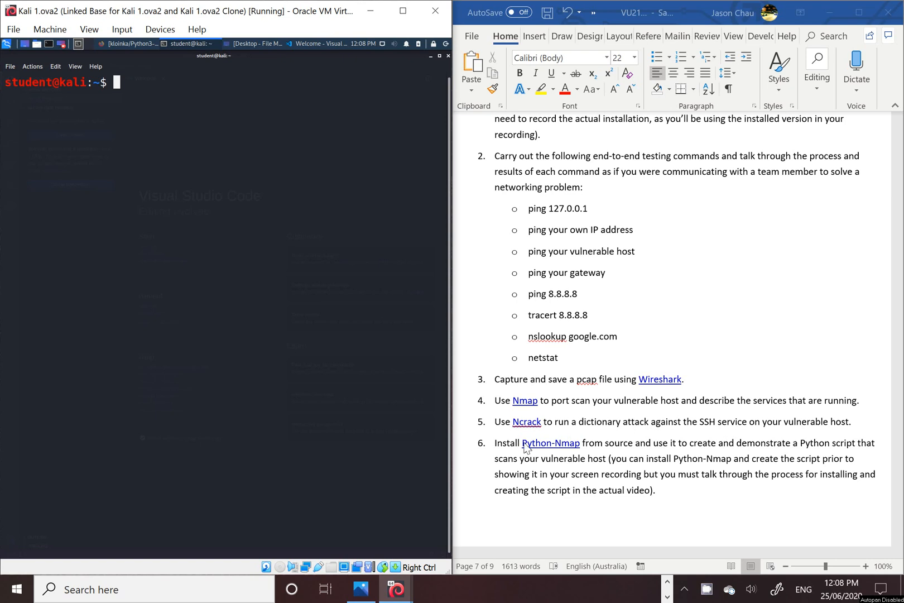
mouse_move(133, 92)
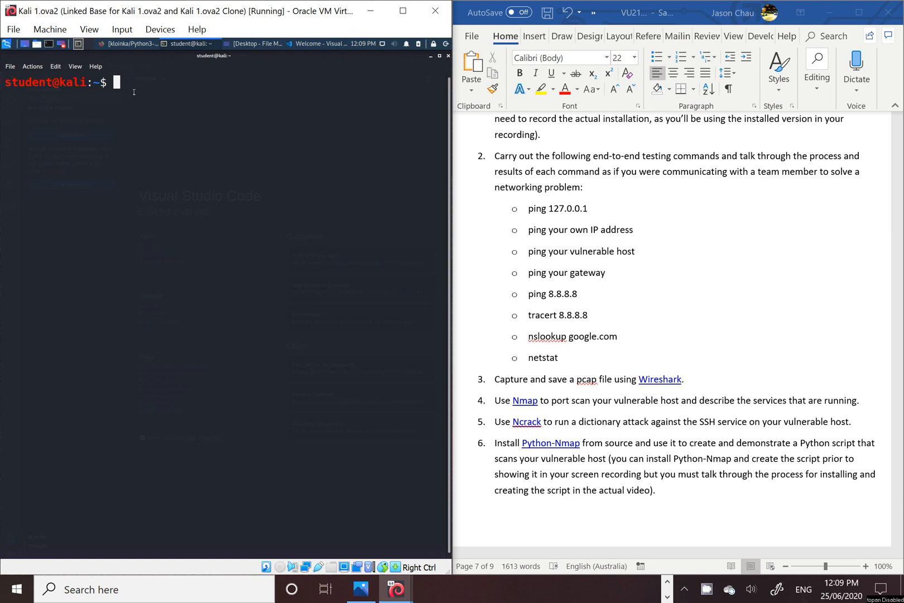
Clear the terminal, become root with sudo su, and run pip3 install python-nmap (already at 0.6.1).
type("clear")
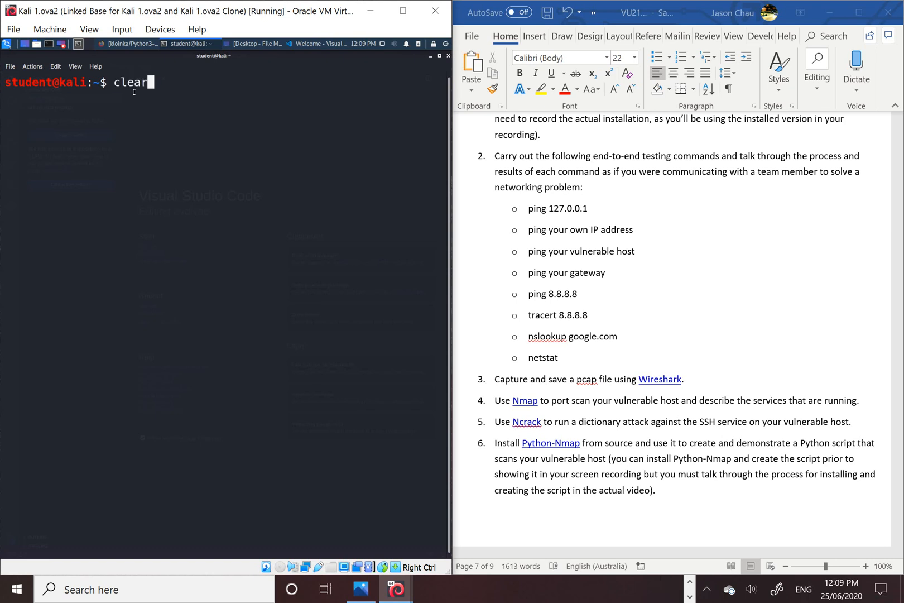
type("sudo su")
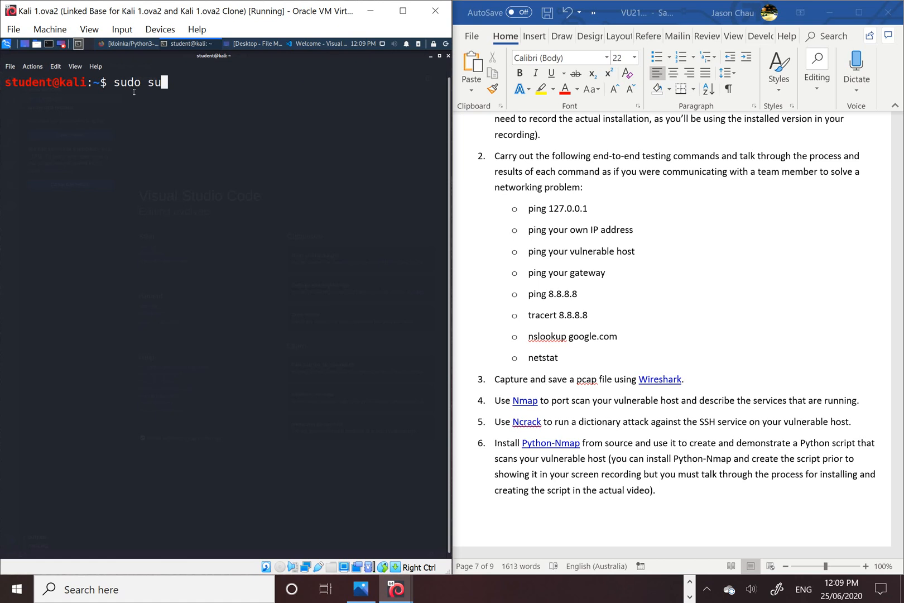
type("pip3 install python-nmap")
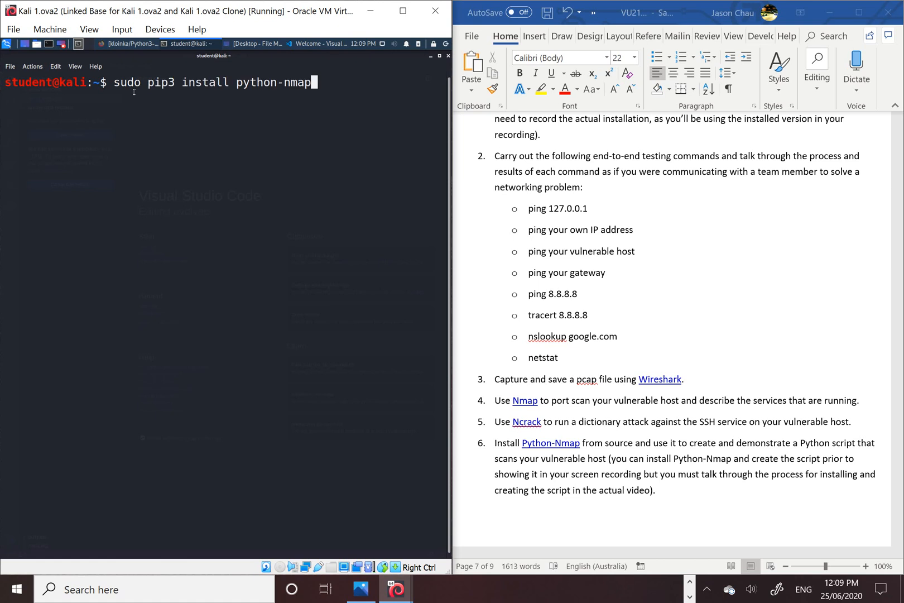
key("Return")
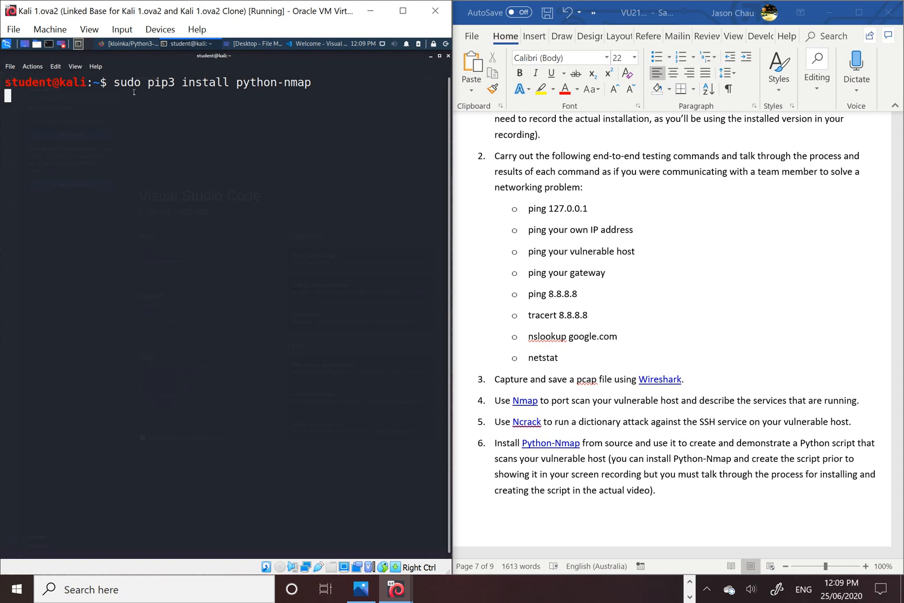
key("Return")
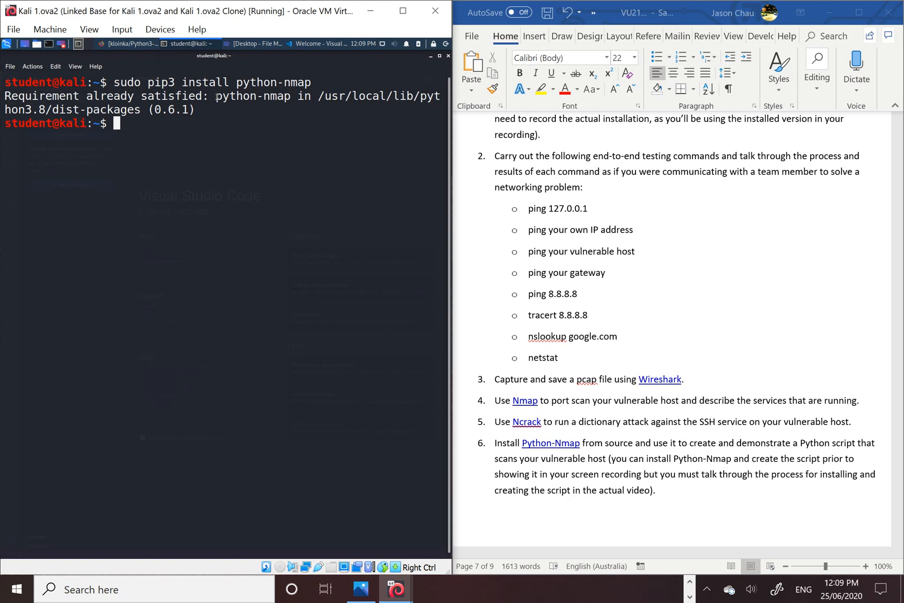
mouse_move(155, 135)
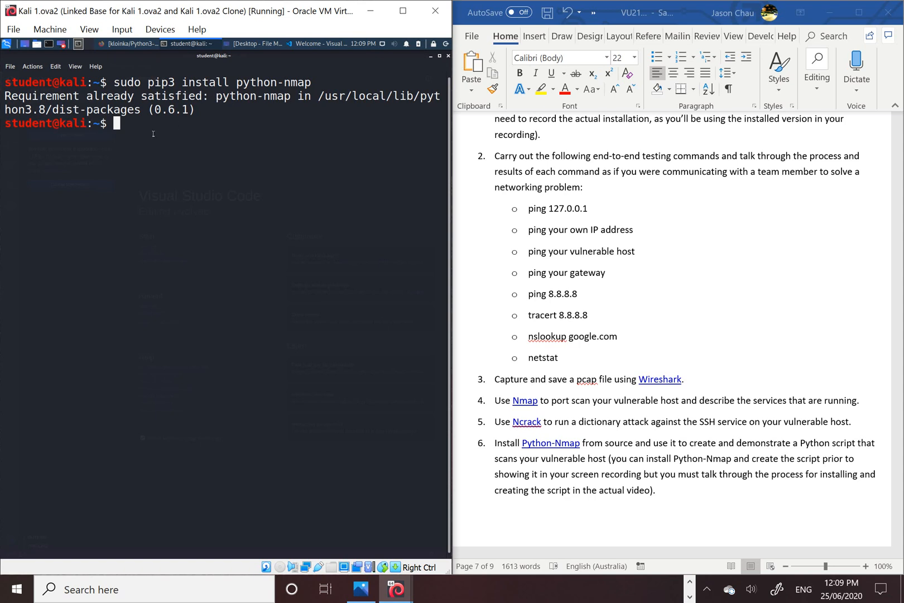
mouse_move(430, 58)
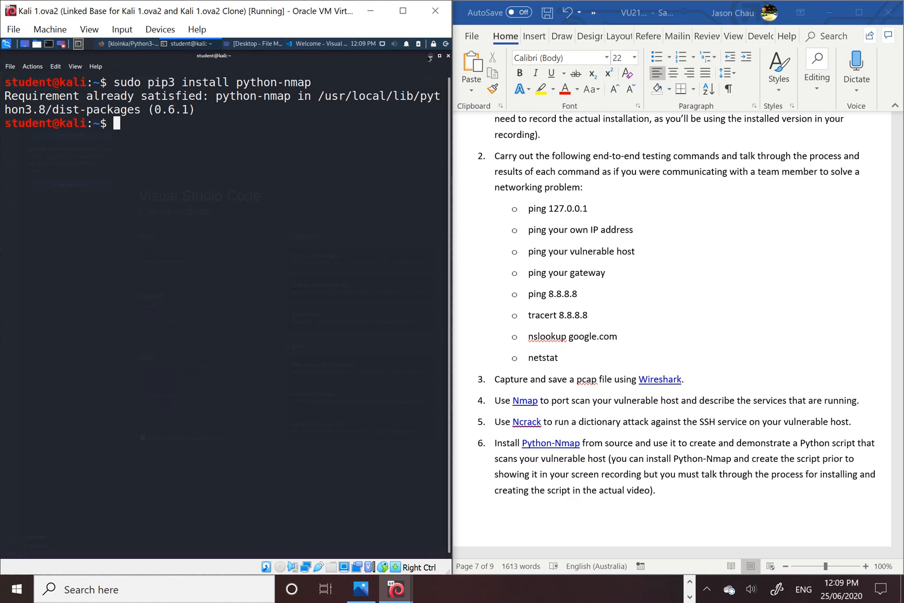
Copy the Python3-NmapScanner HTTPS clone URL from its GitHub page in Firefox, then return to the desktop.
left_click(317, 44)
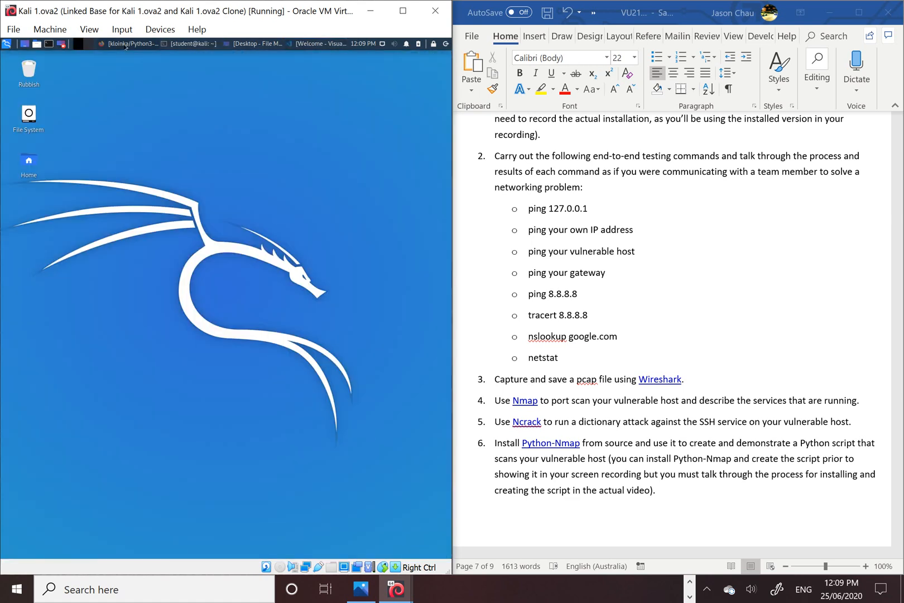
left_click(128, 44)
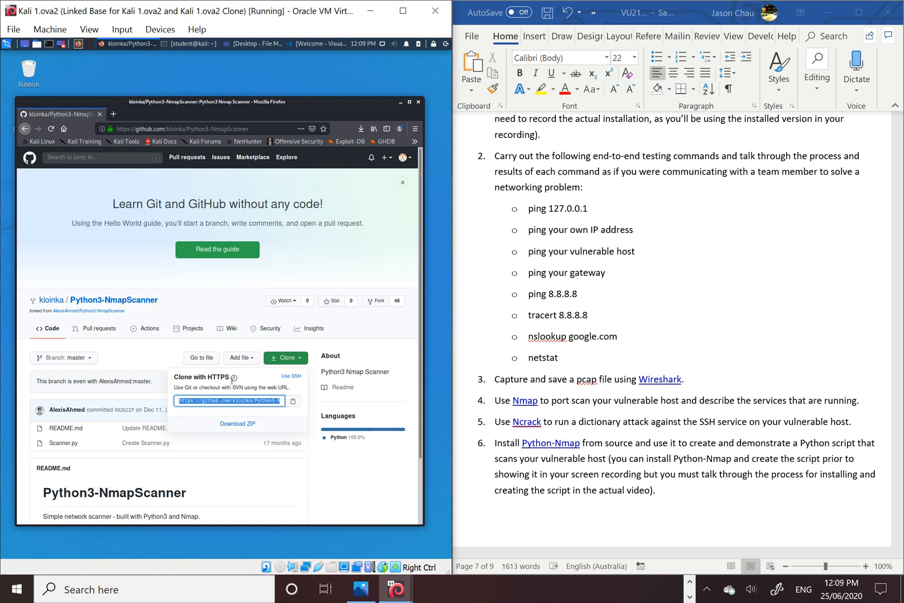
mouse_move(245, 414)
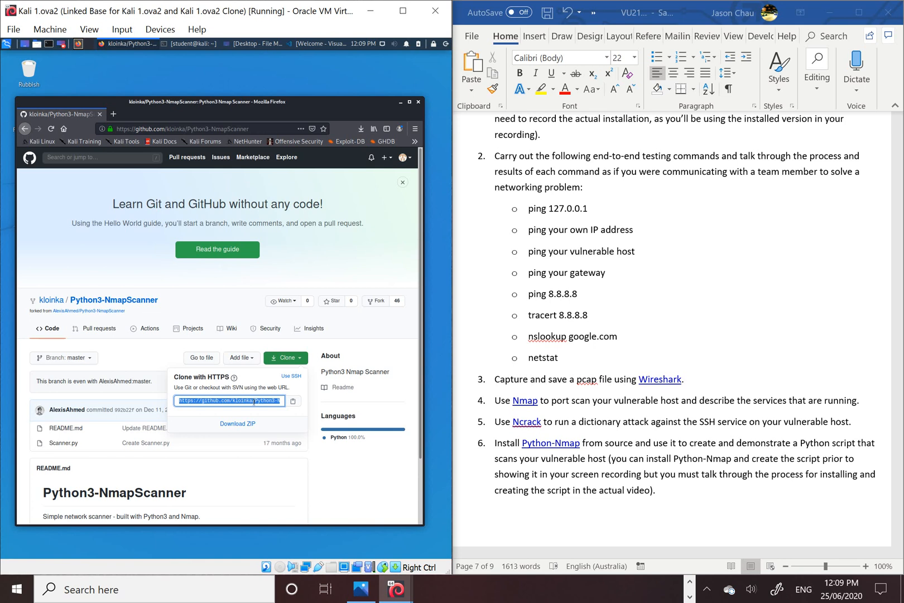
right_click(230, 401)
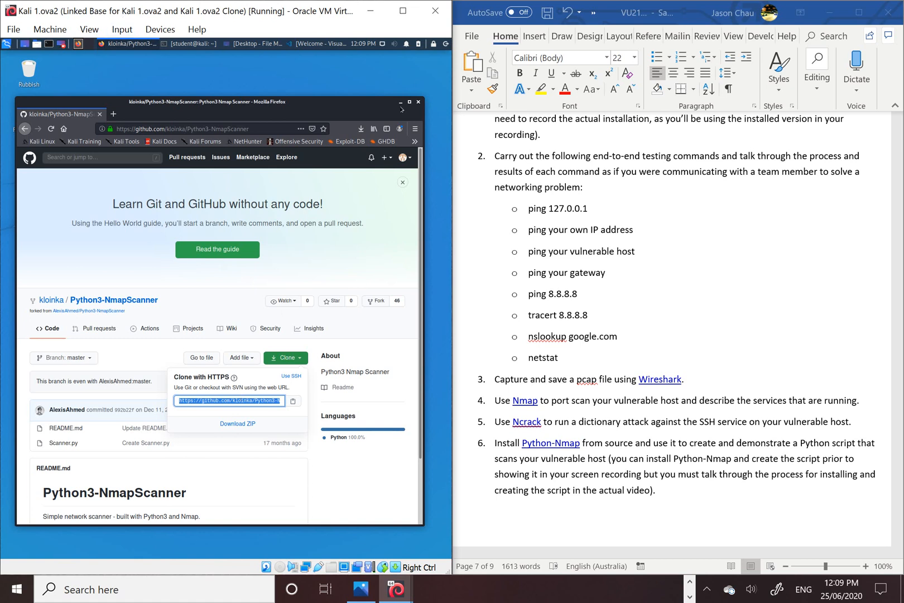
left_click(397, 102)
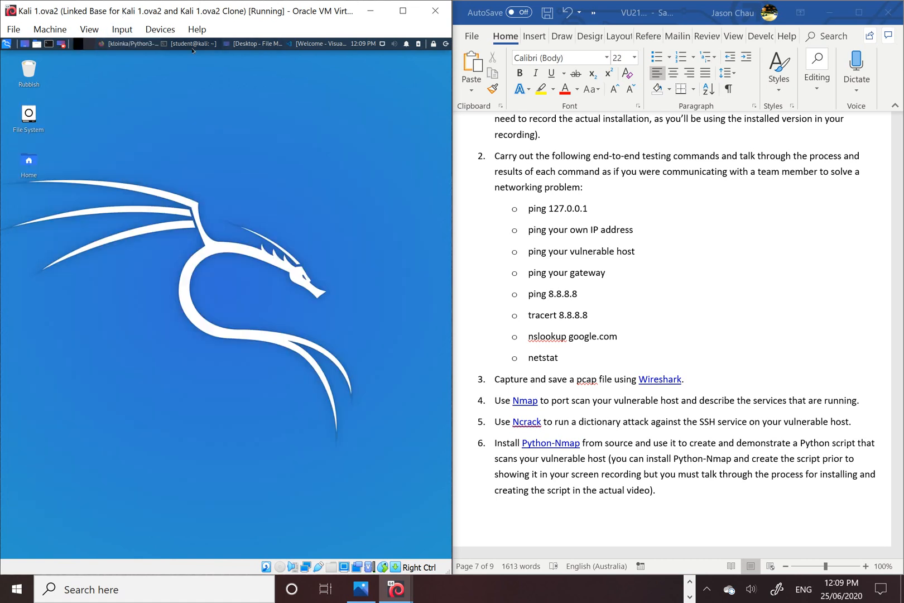
In VS Code, paste the Python3-NmapScanner GitHub URL into Clone Repository and clone from it.
left_click(318, 43)
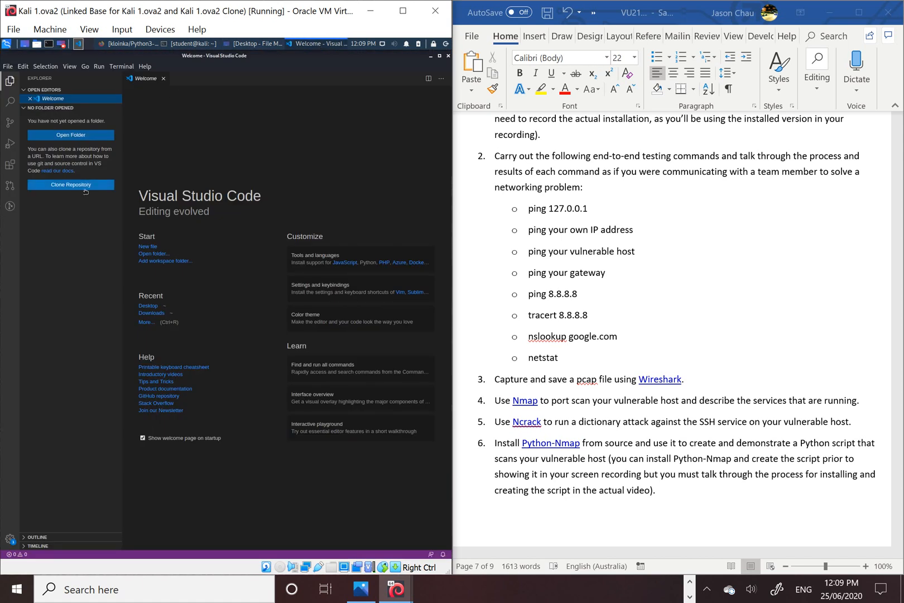
left_click(70, 185)
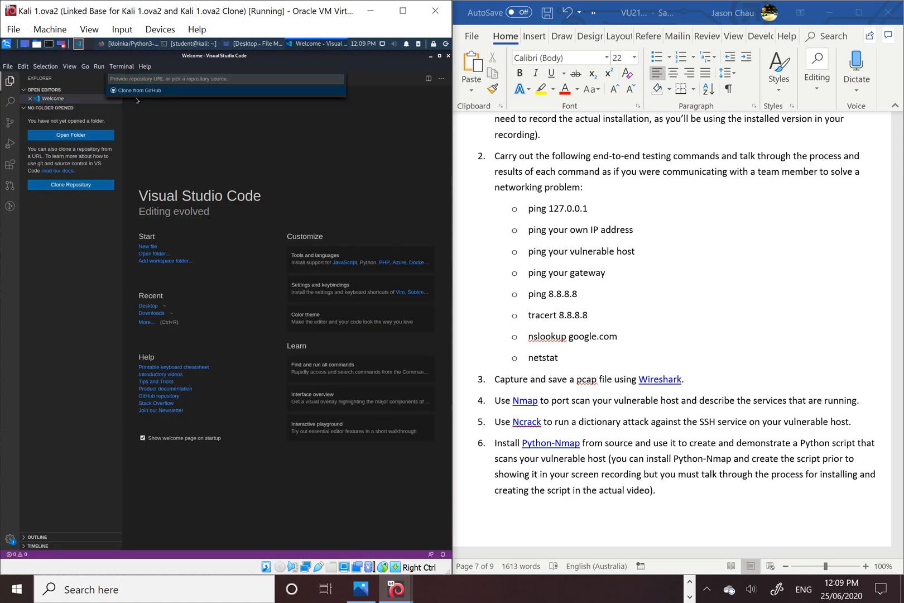
right_click(224, 78)
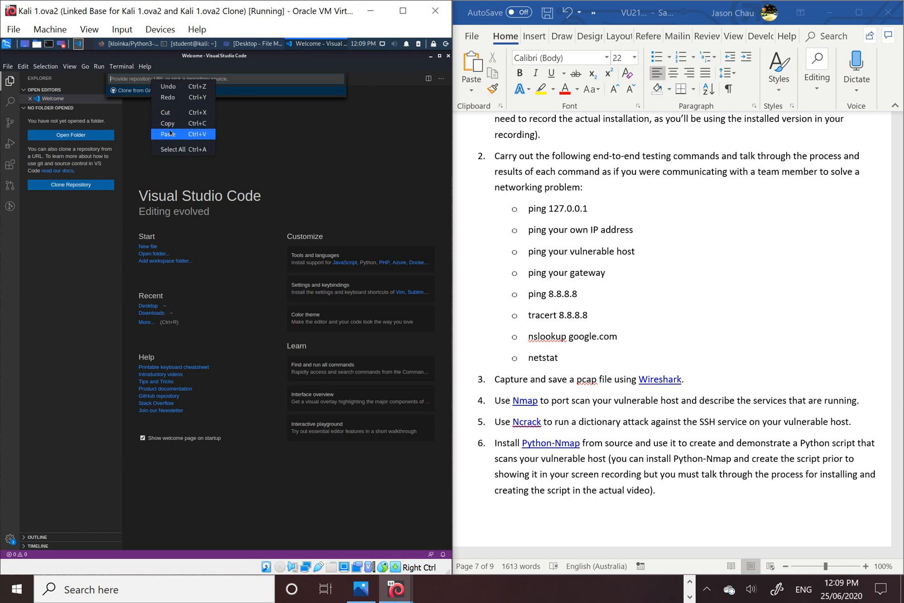
left_click(171, 134)
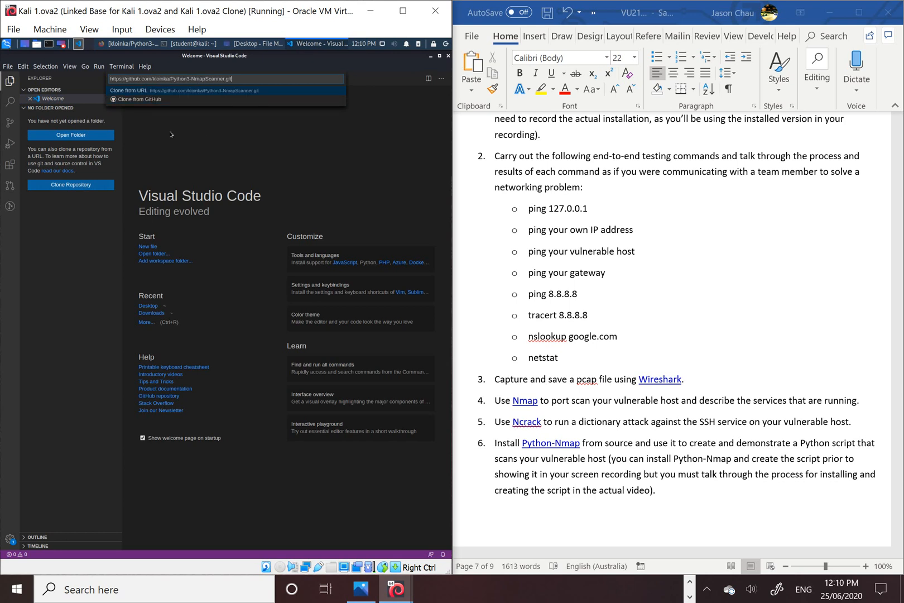
left_click(127, 90)
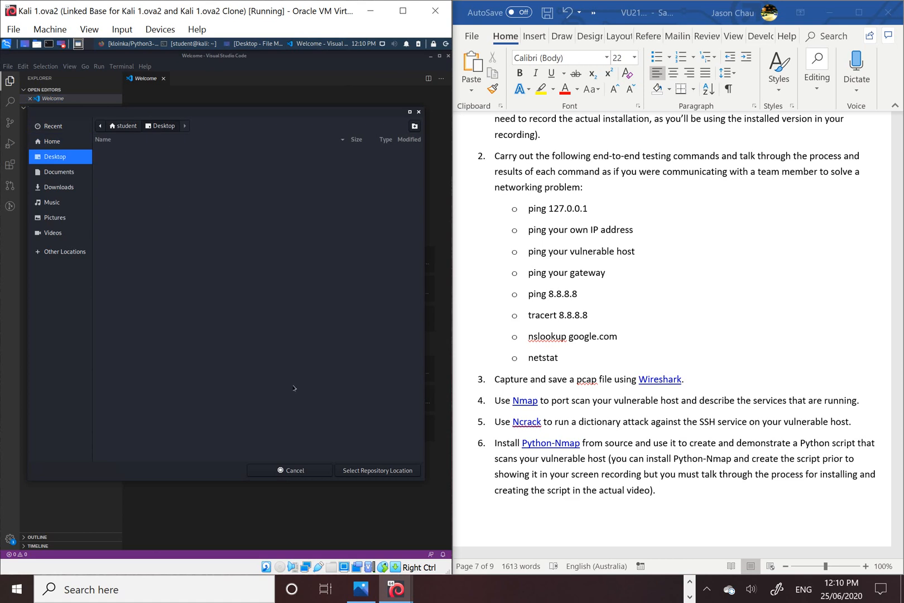
mouse_move(371, 458)
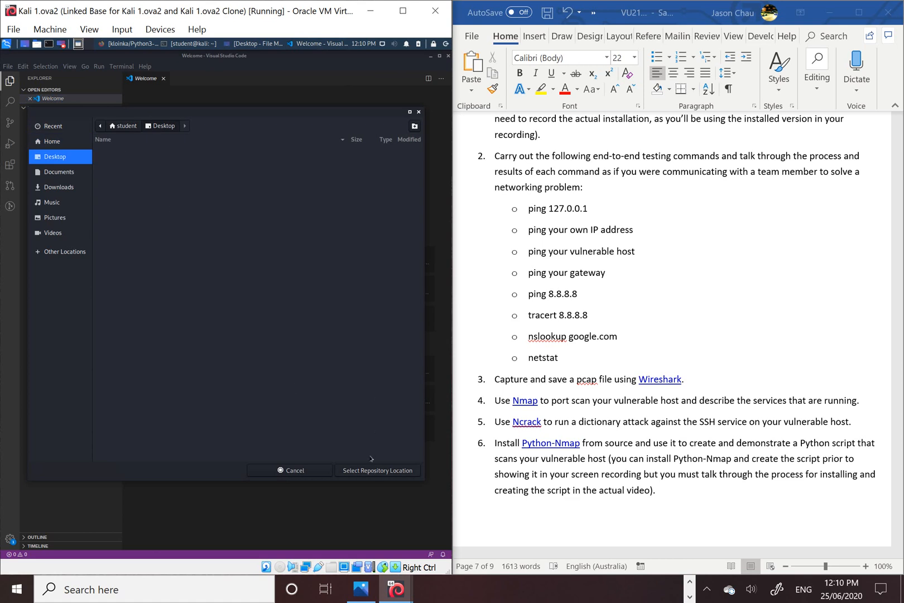
left_click(378, 470)
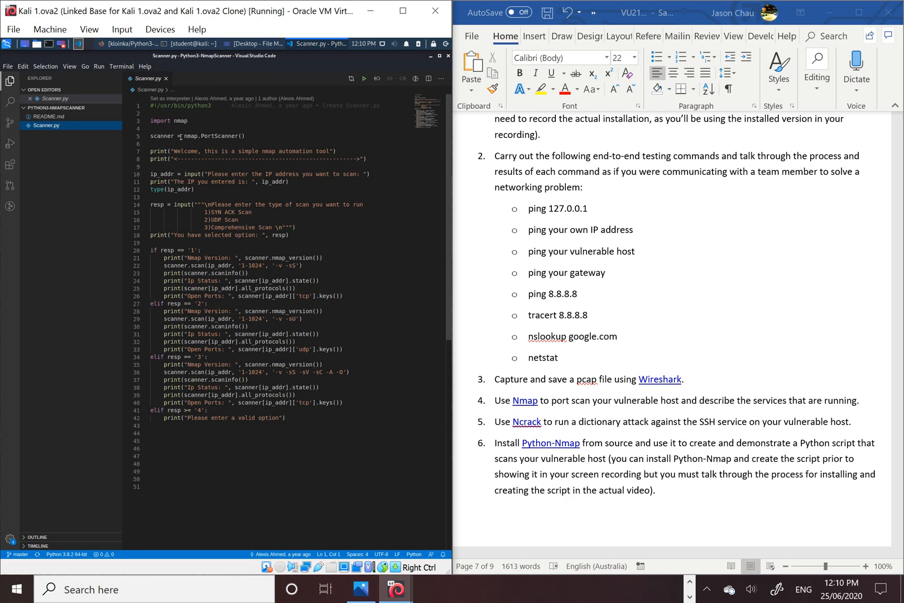
mouse_move(198, 114)
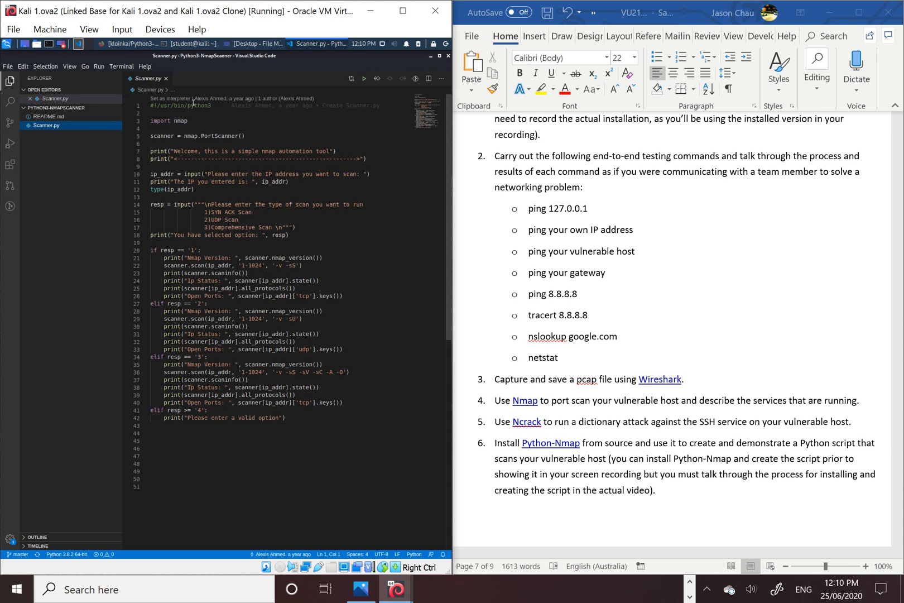
mouse_move(189, 135)
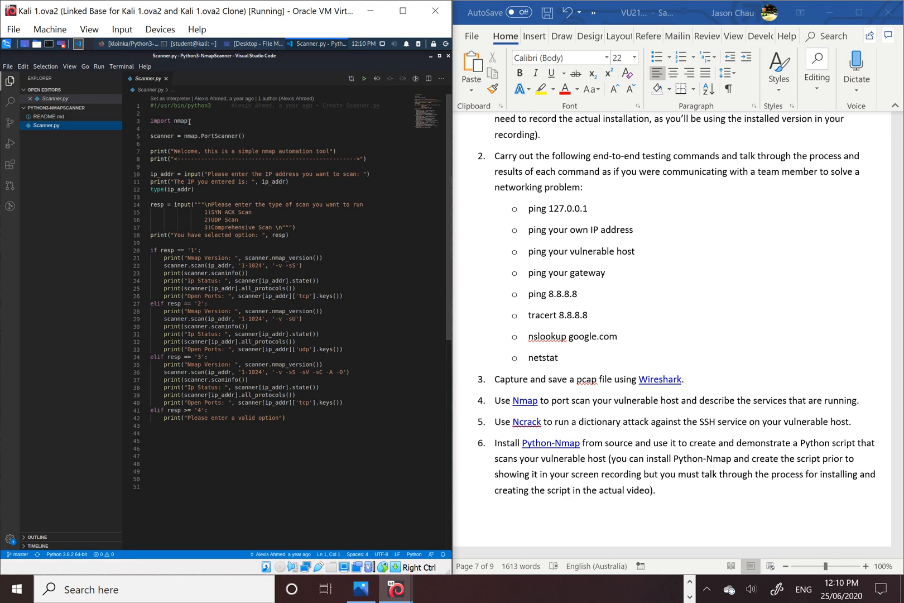
mouse_move(179, 120)
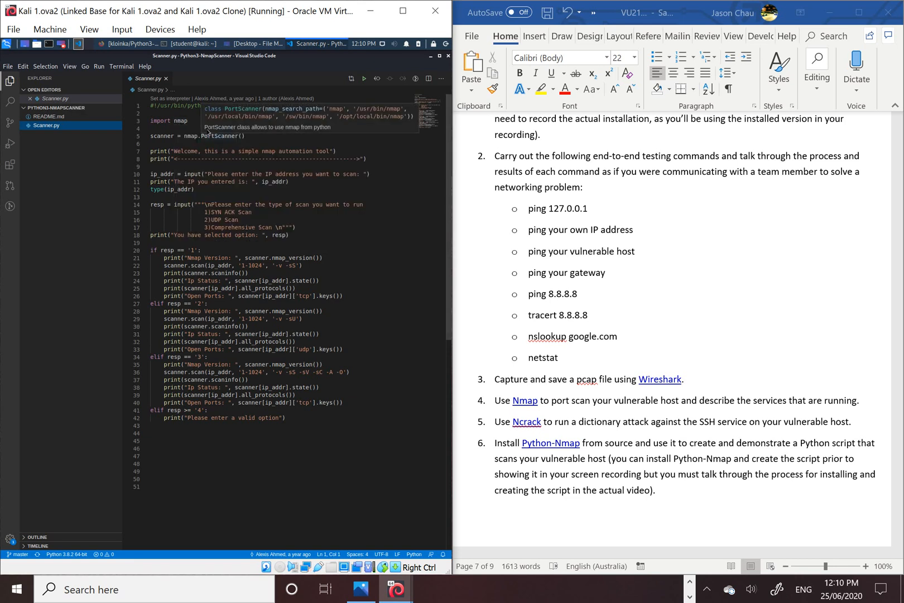
mouse_move(153, 138)
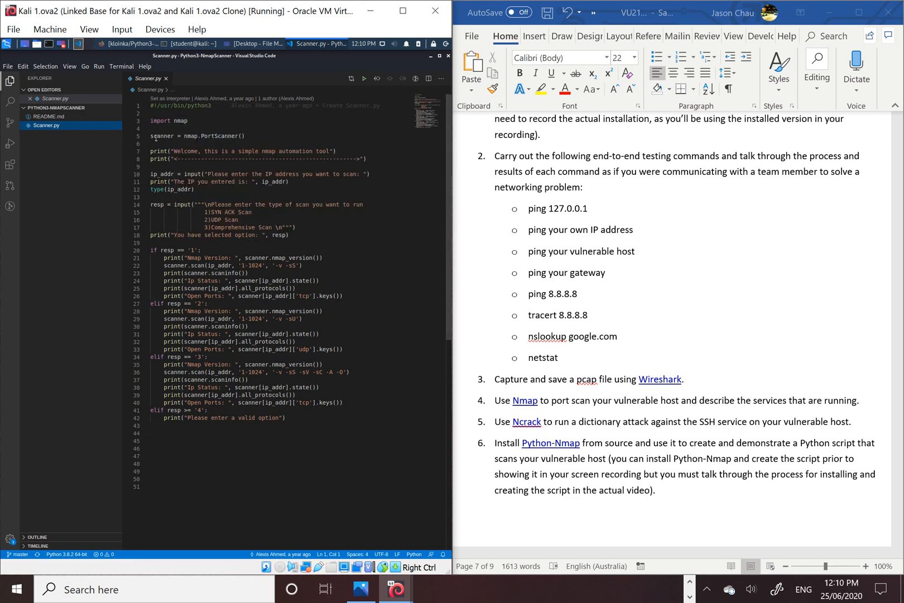
mouse_move(221, 135)
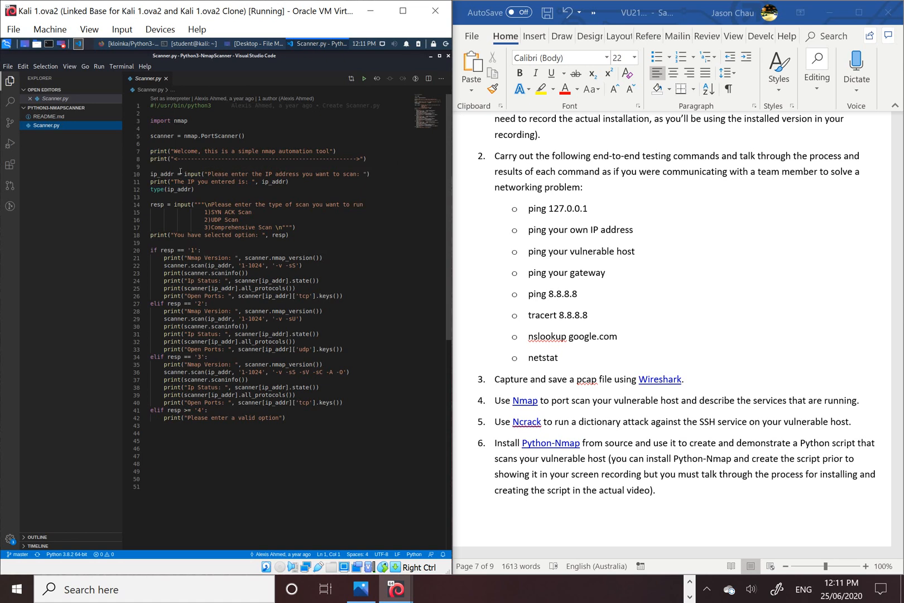
mouse_move(230, 182)
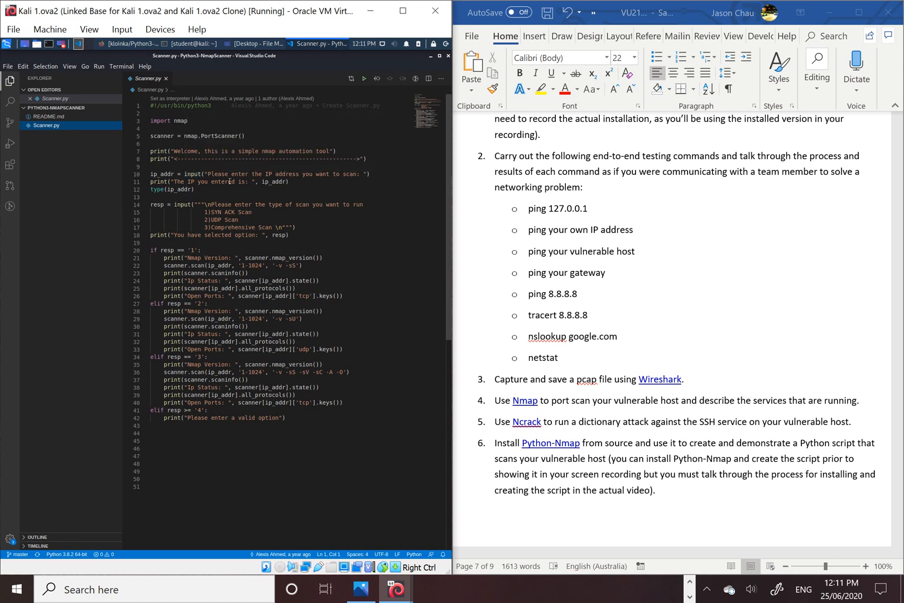
mouse_move(327, 187)
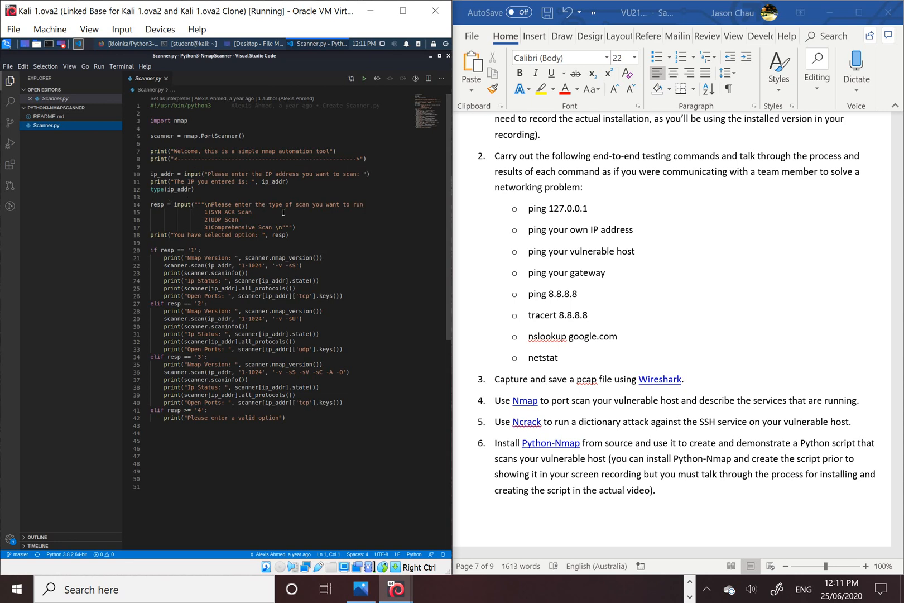
mouse_move(252, 219)
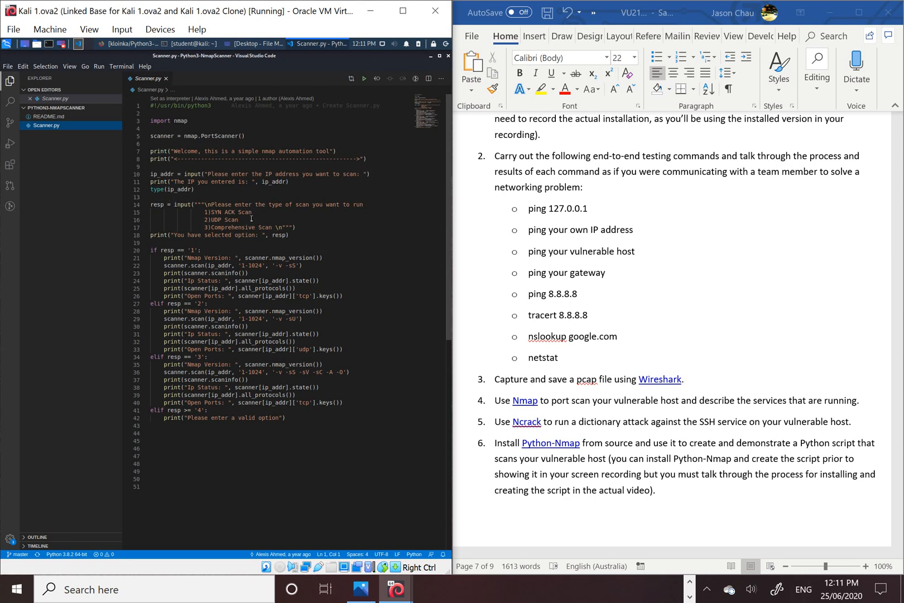
mouse_move(300, 236)
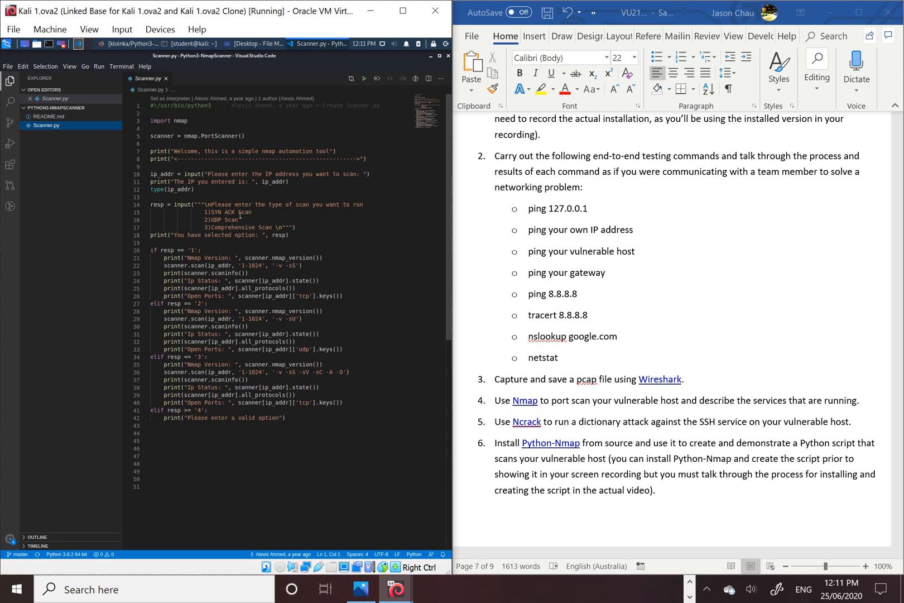
mouse_move(251, 215)
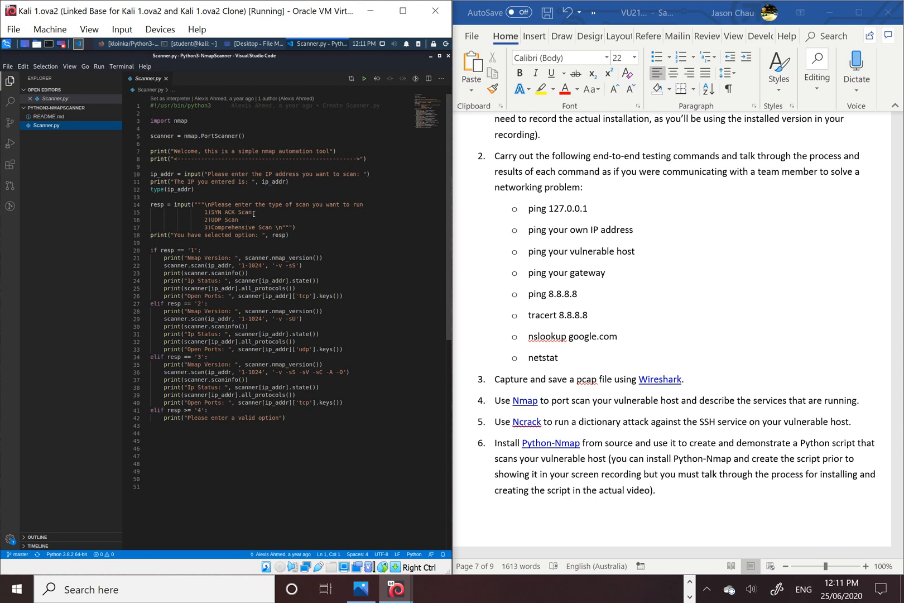
mouse_move(322, 235)
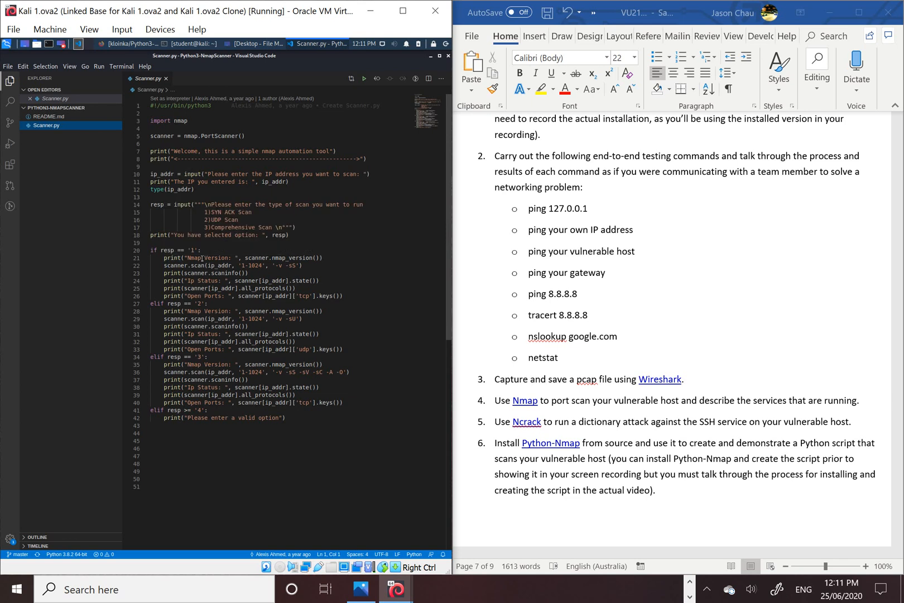
mouse_move(199, 257)
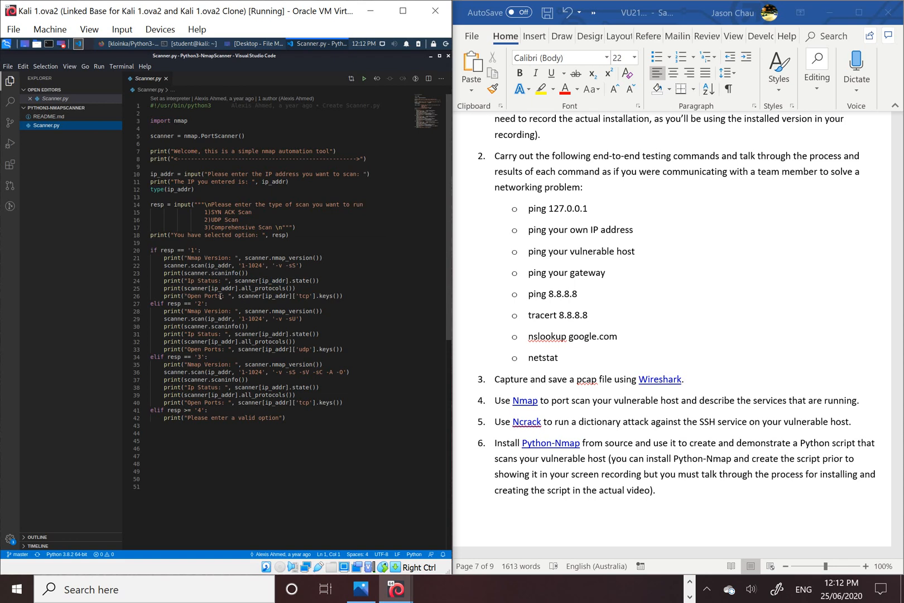
mouse_move(321, 291)
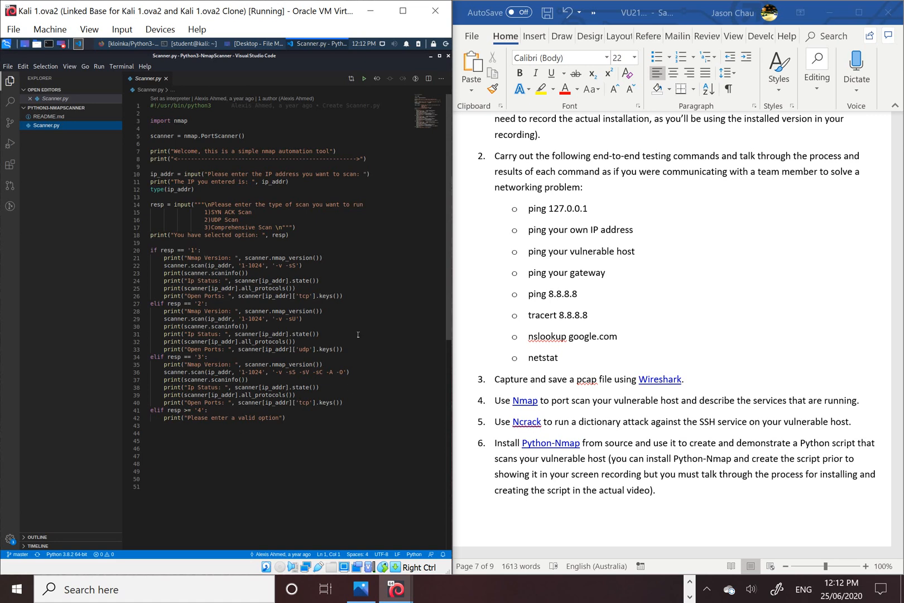
mouse_move(386, 258)
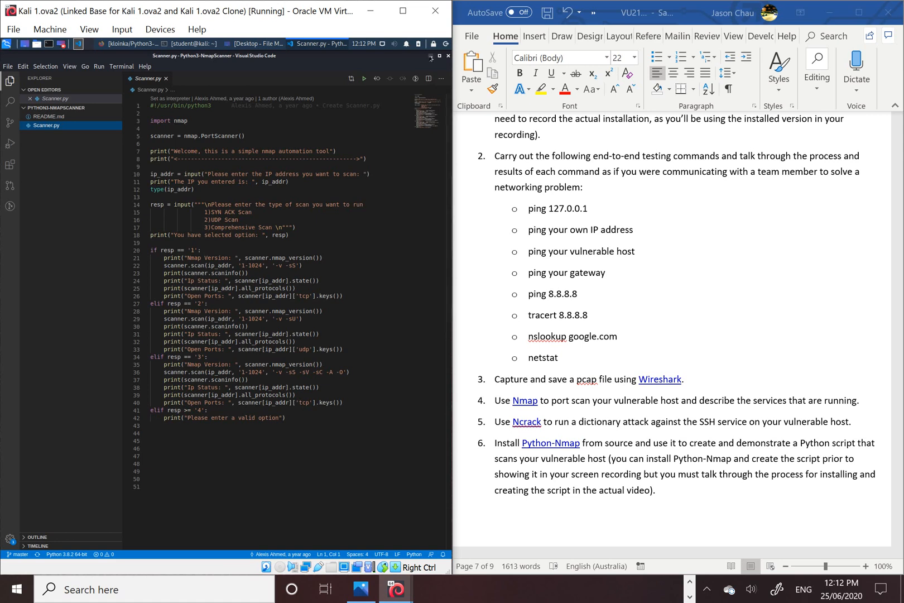
Run sudo su in the Kali terminal to get a root shell, then show the file manager.
left_click(429, 56)
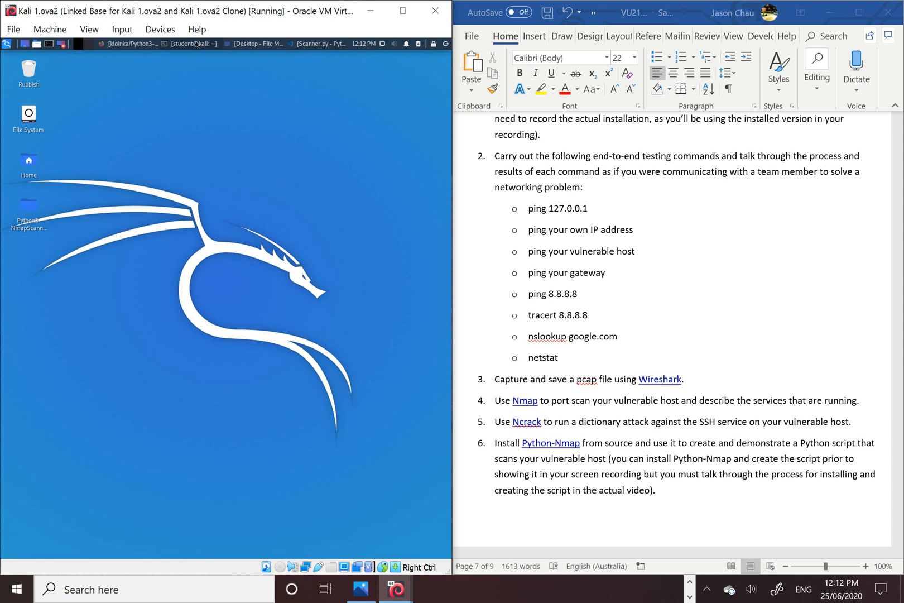
left_click(191, 44)
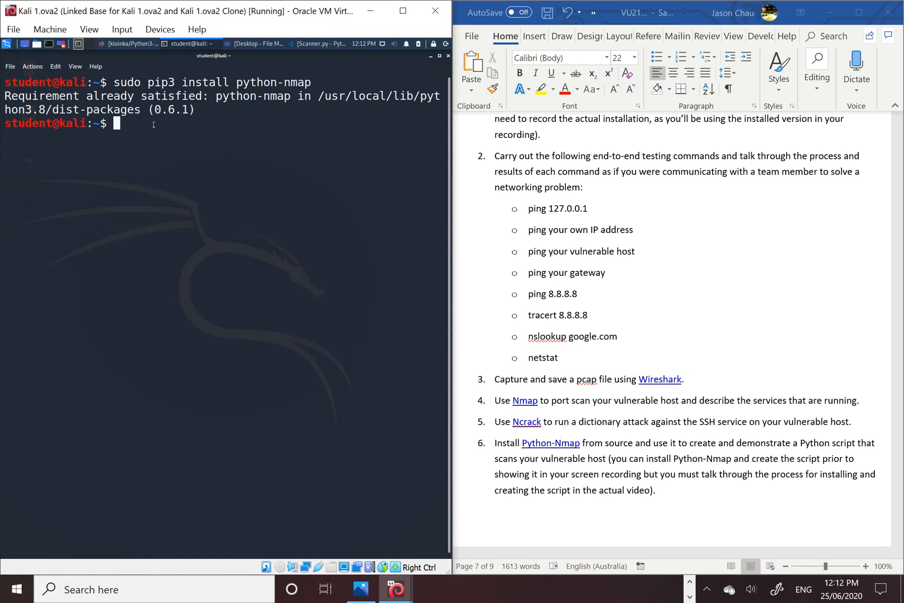
type("s")
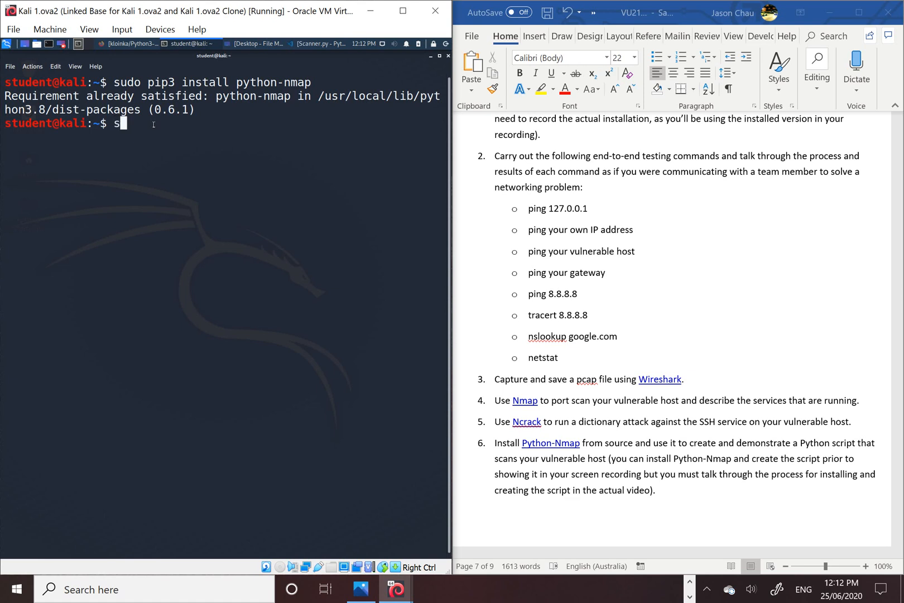
type("udo")
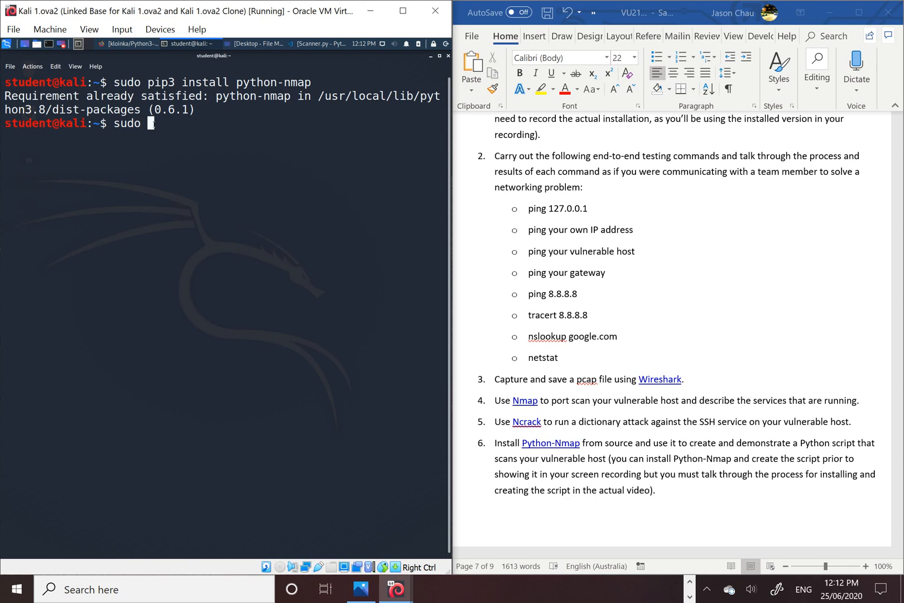
type("s")
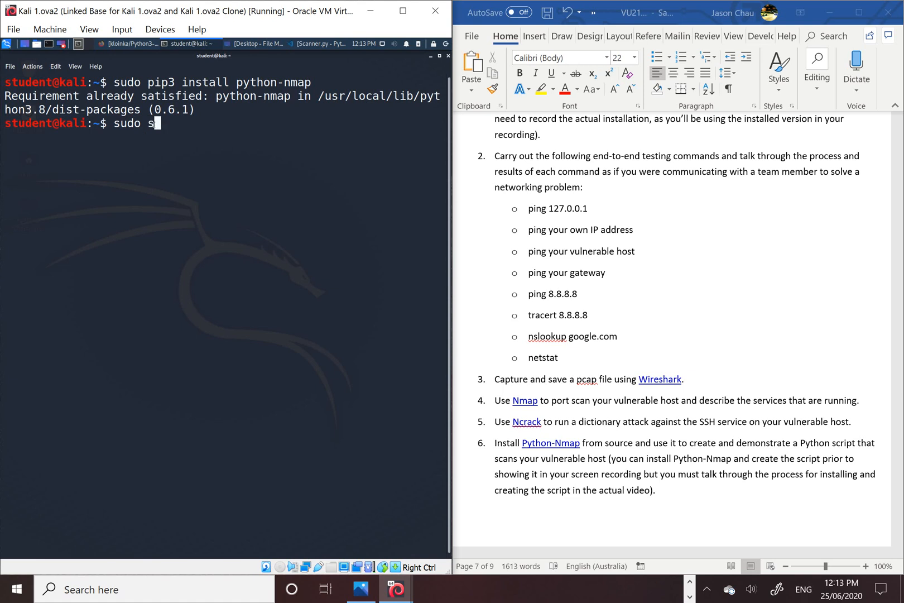
key("Return")
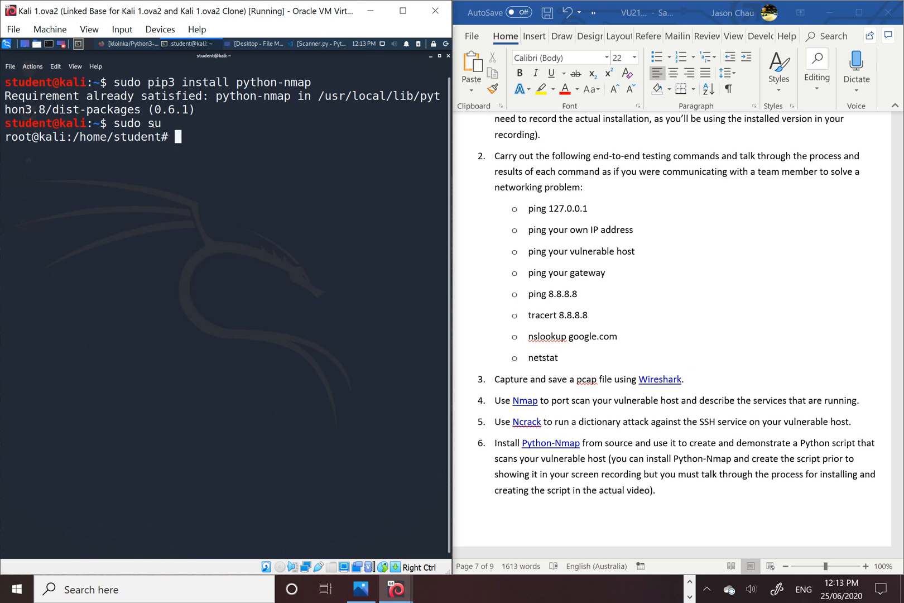
left_click(255, 43)
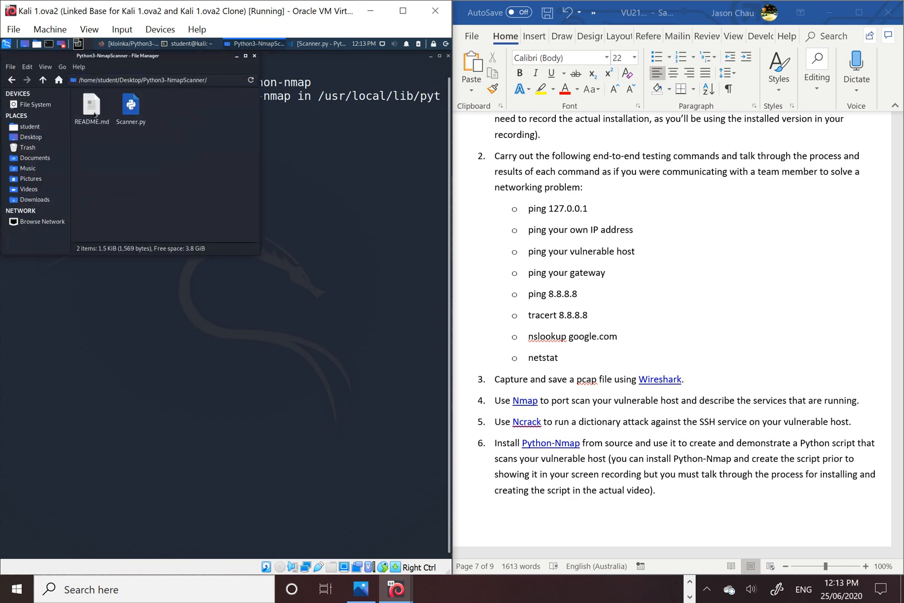
Copy the Python3-NmapScanner folder's full path from Thunar's location bar.
left_click(162, 79)
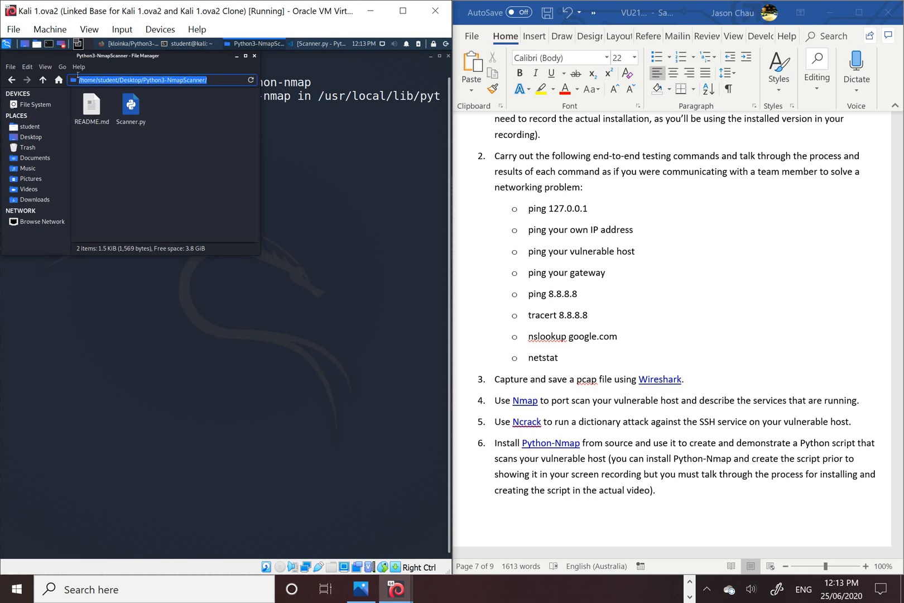
right_click(144, 80)
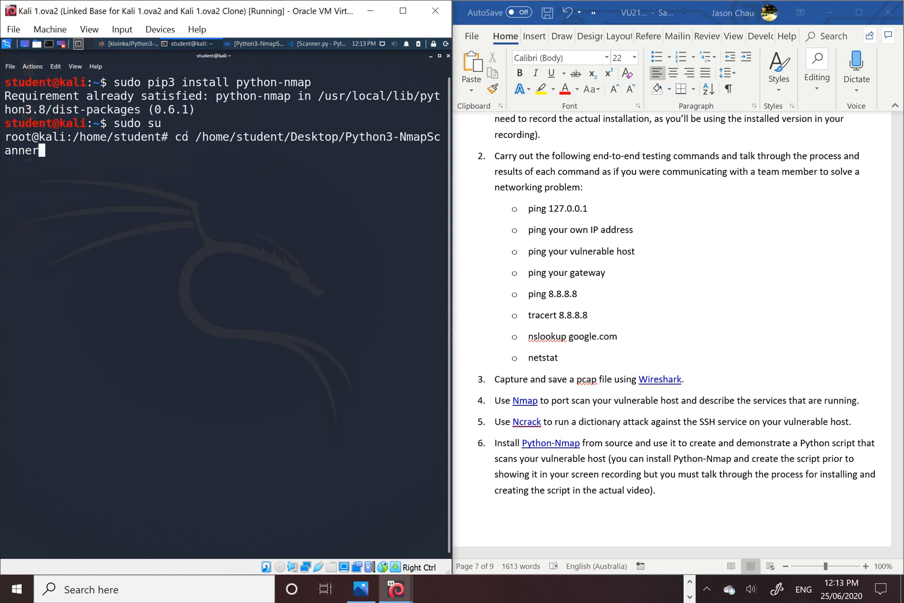
cd into the Python3-NmapScanner folder and run python3 Scanner.py until it asks for an IP.
key("Return")
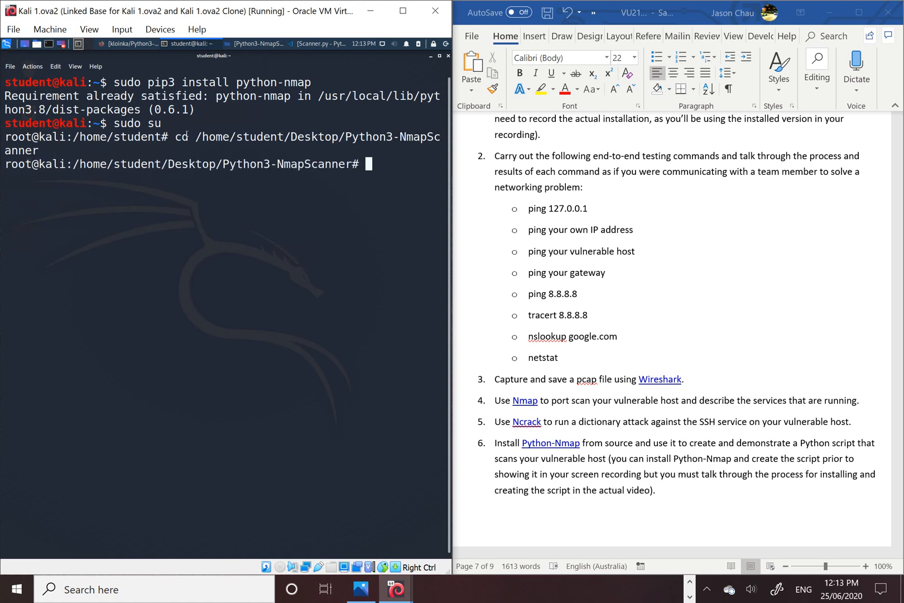
type("pyt")
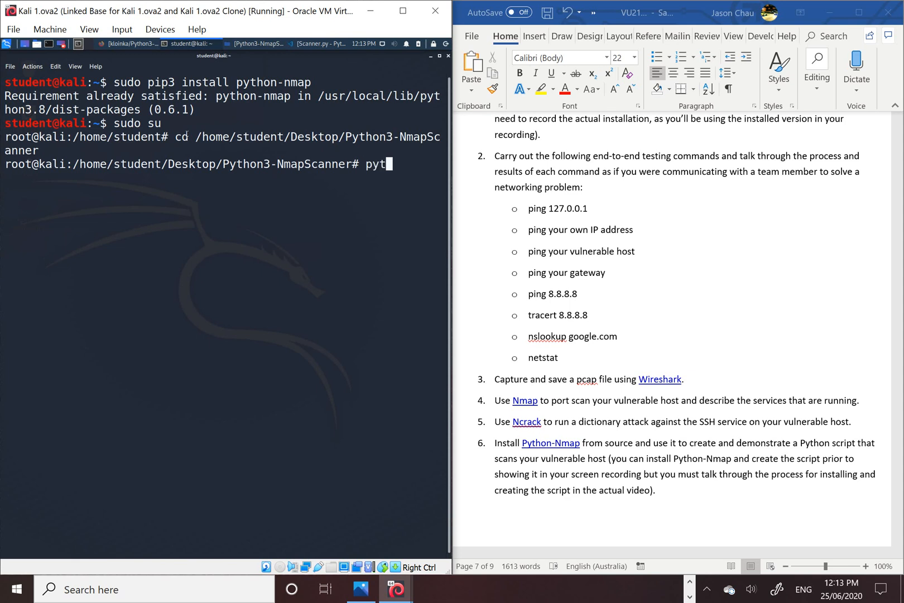
type("hon3")
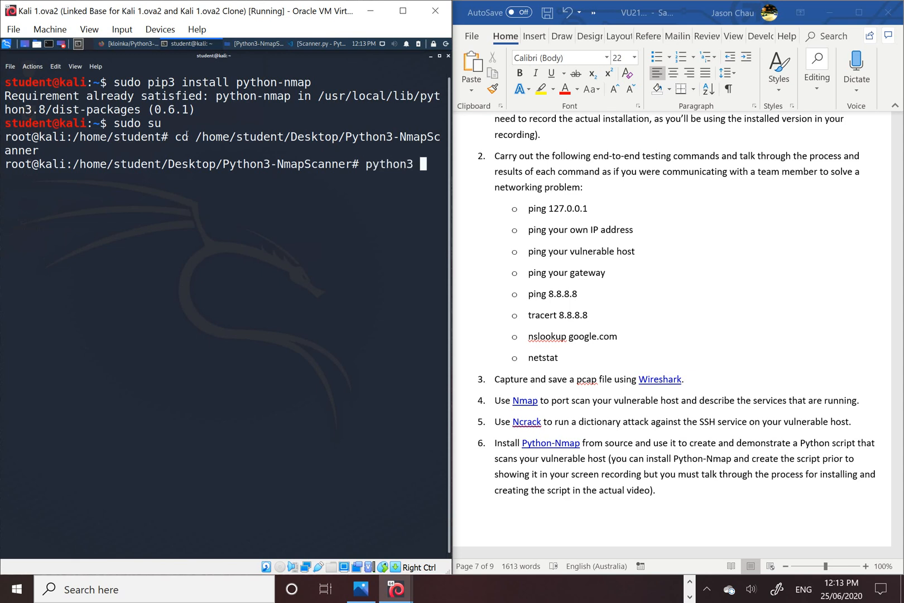
type("Sca")
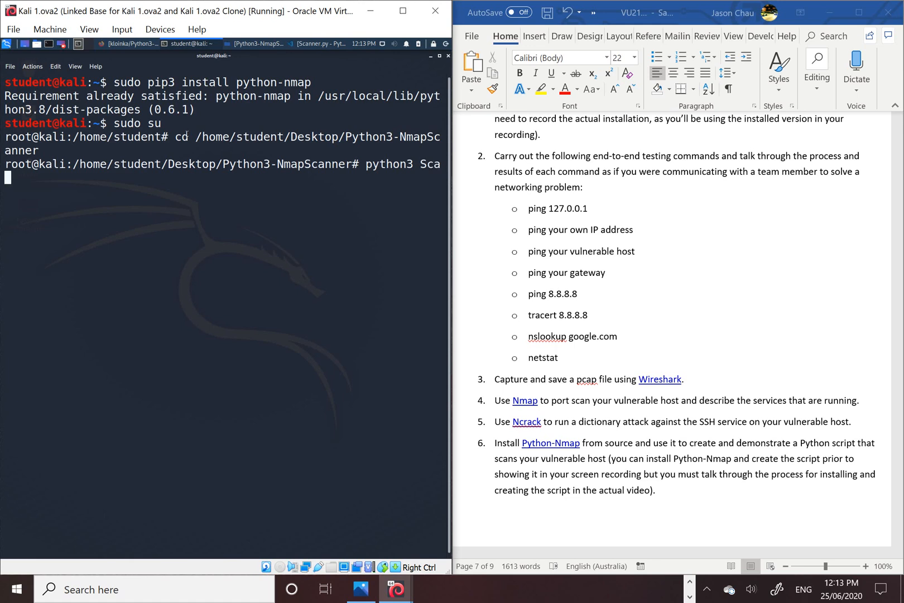
type("nner.p")
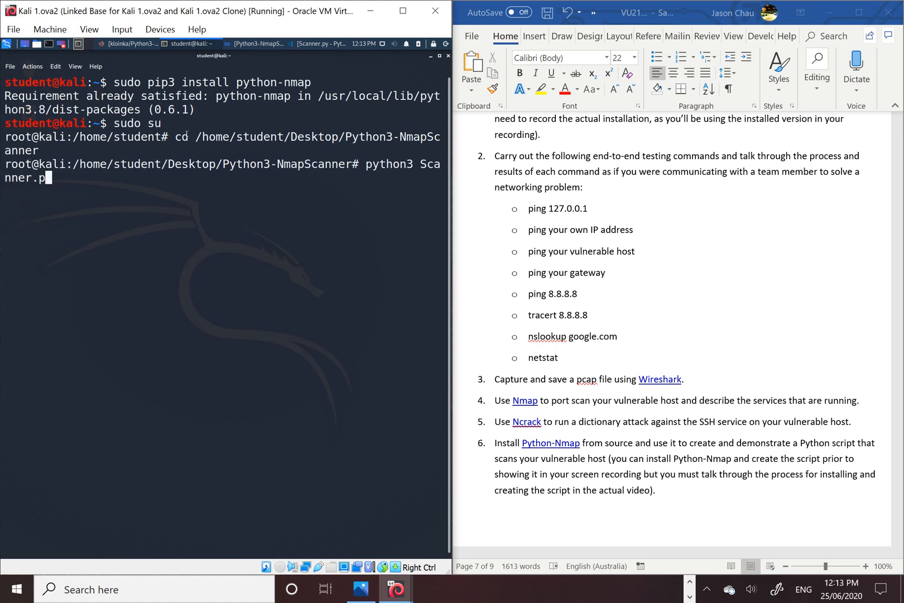
key("Return")
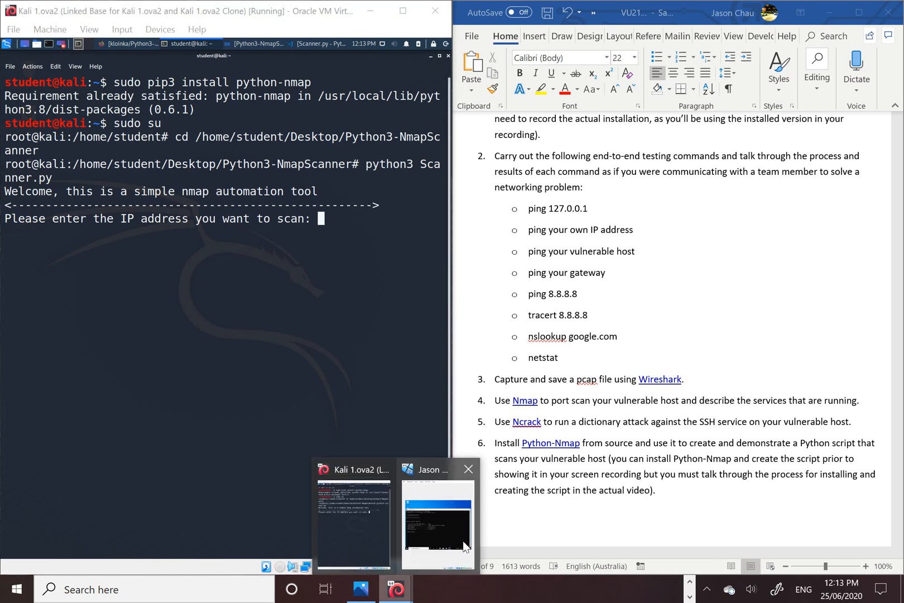
Enter target 10.10.10.5 and choose option 1 to run the SYN ACK scan.
left_click(438, 523)
type("10")
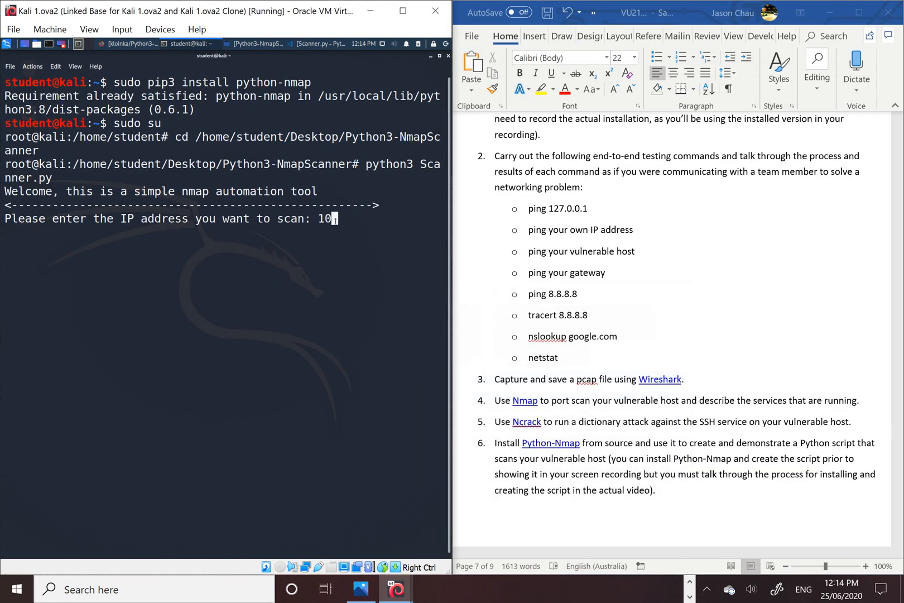
type(".10.")
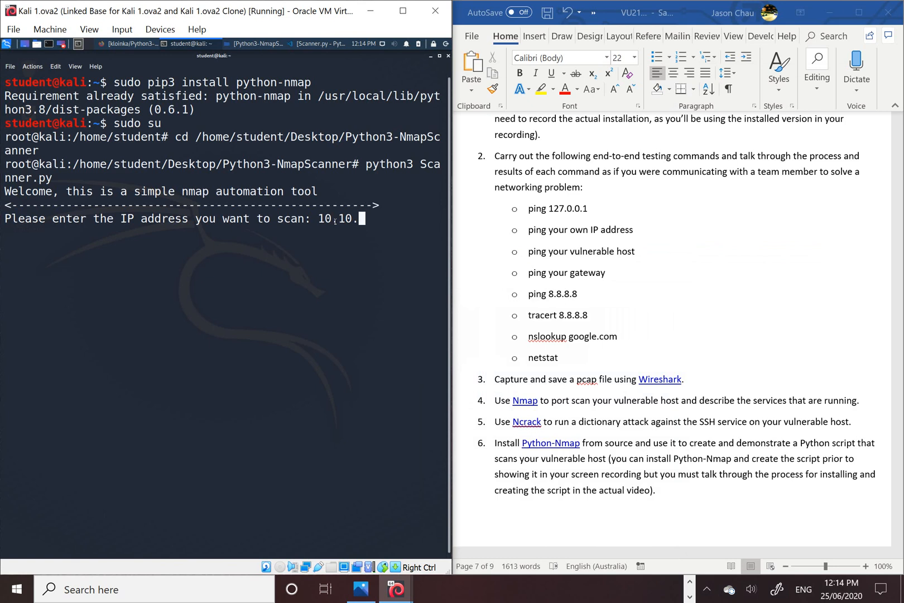
type("10.5")
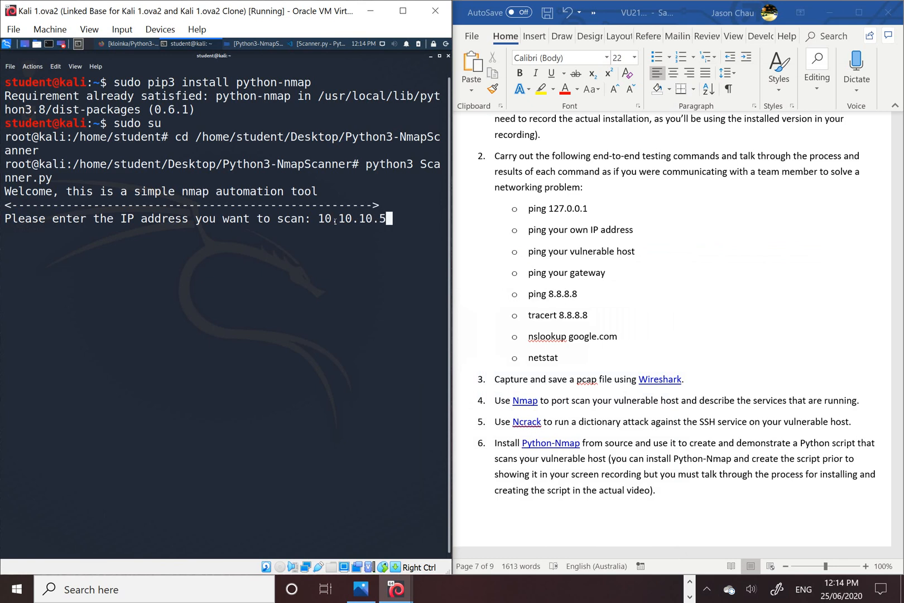
key("Return")
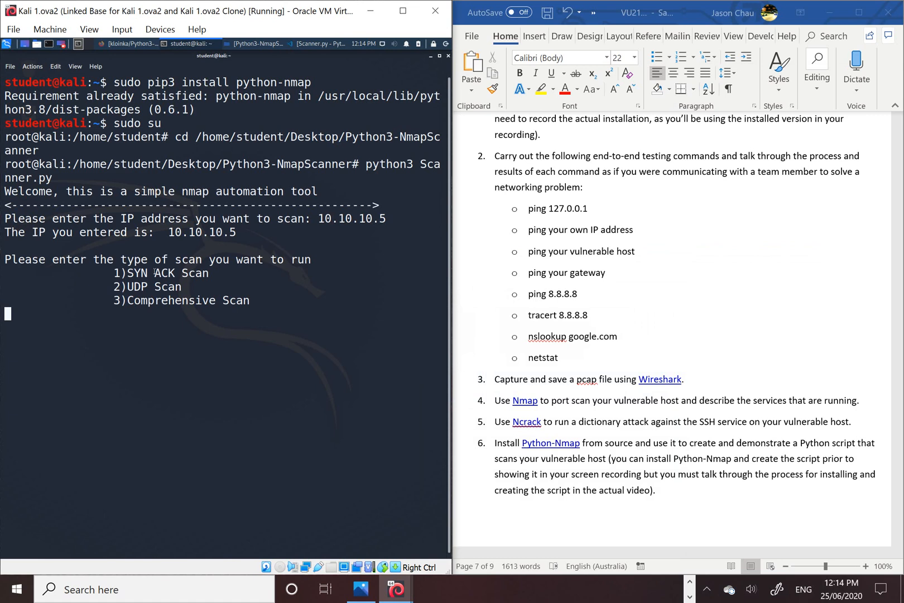
mouse_move(80, 336)
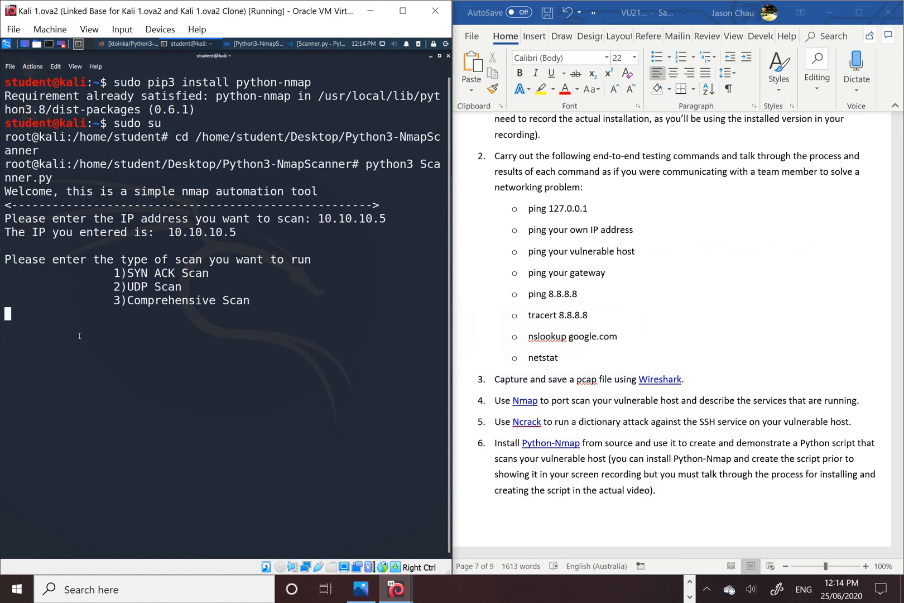
type("1")
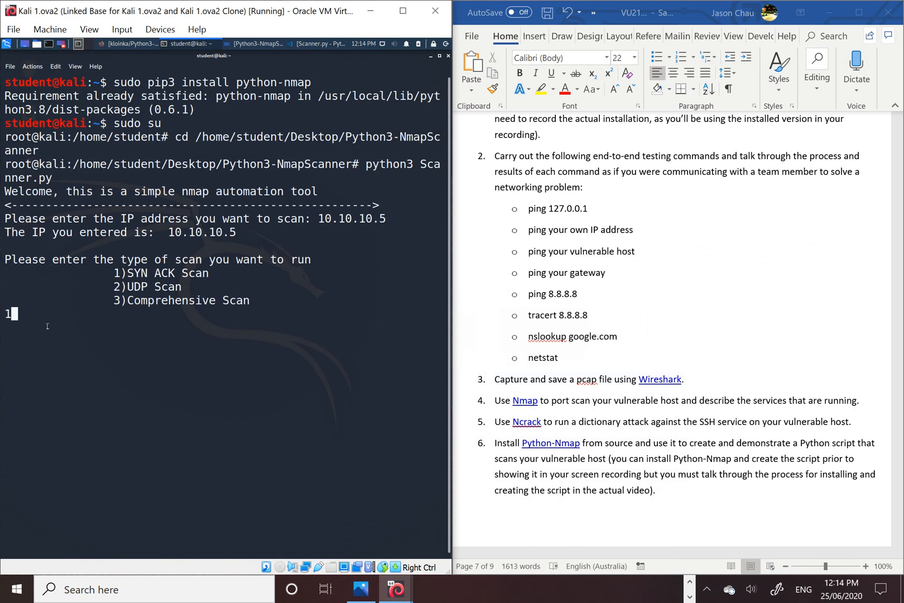
key("Return")
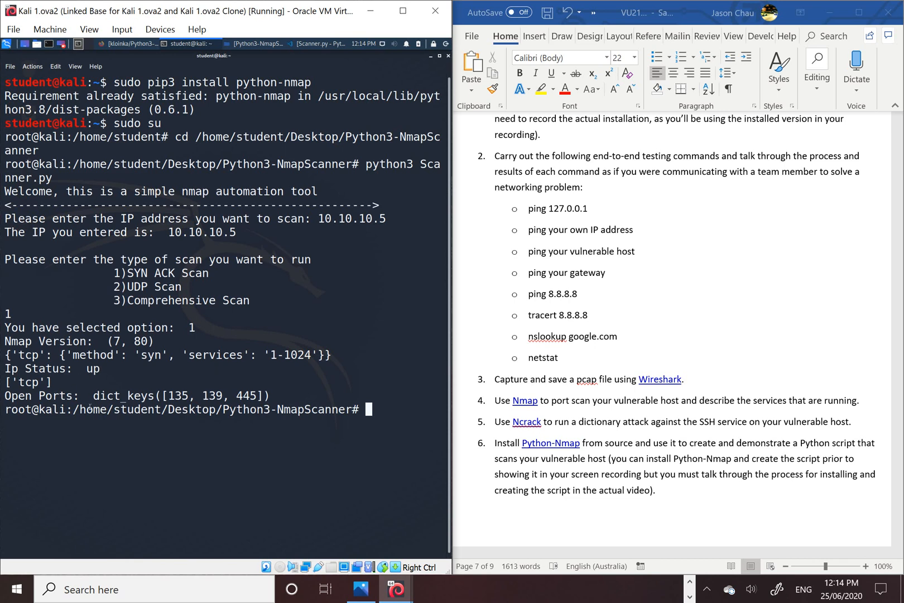
mouse_move(391, 382)
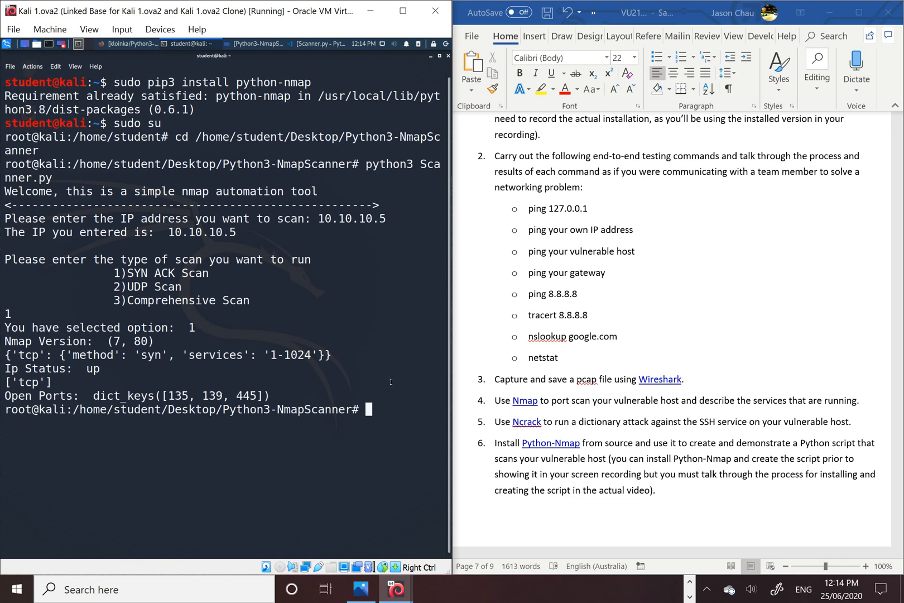
mouse_move(348, 255)
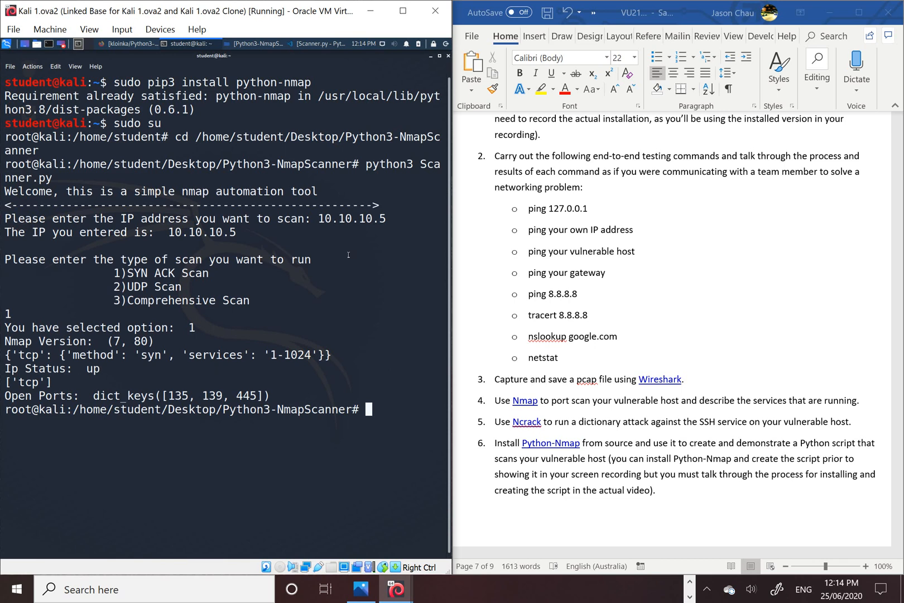
mouse_move(370, 357)
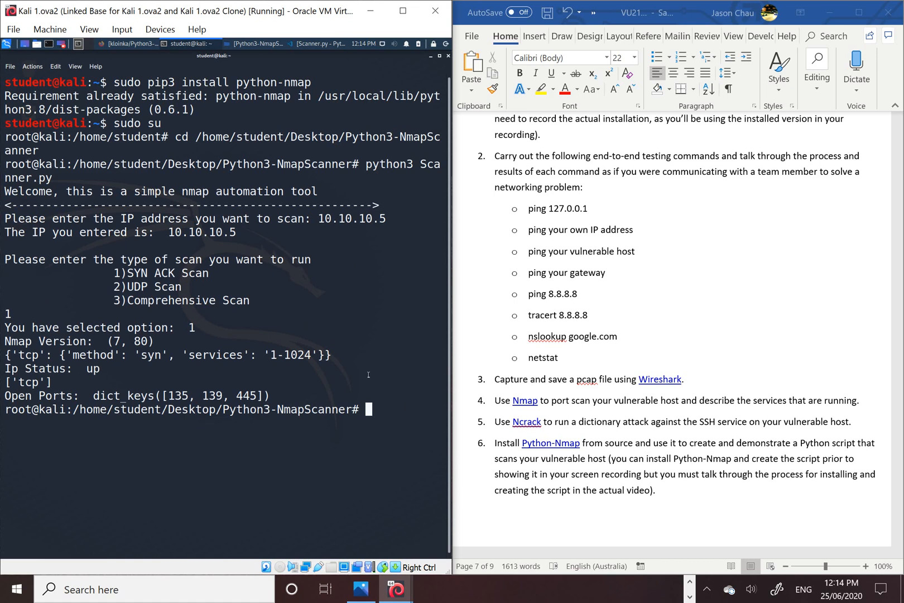
mouse_move(633, 518)
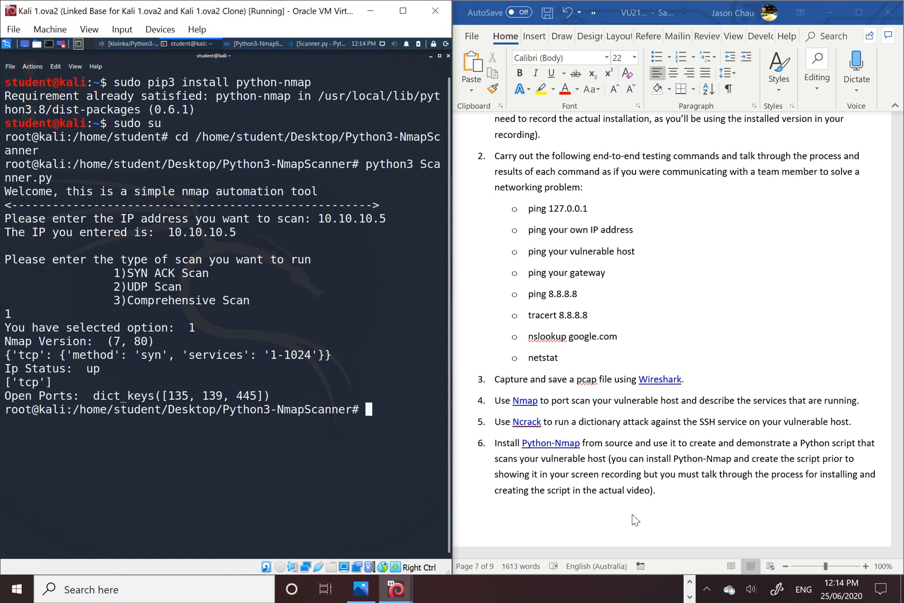
mouse_move(677, 526)
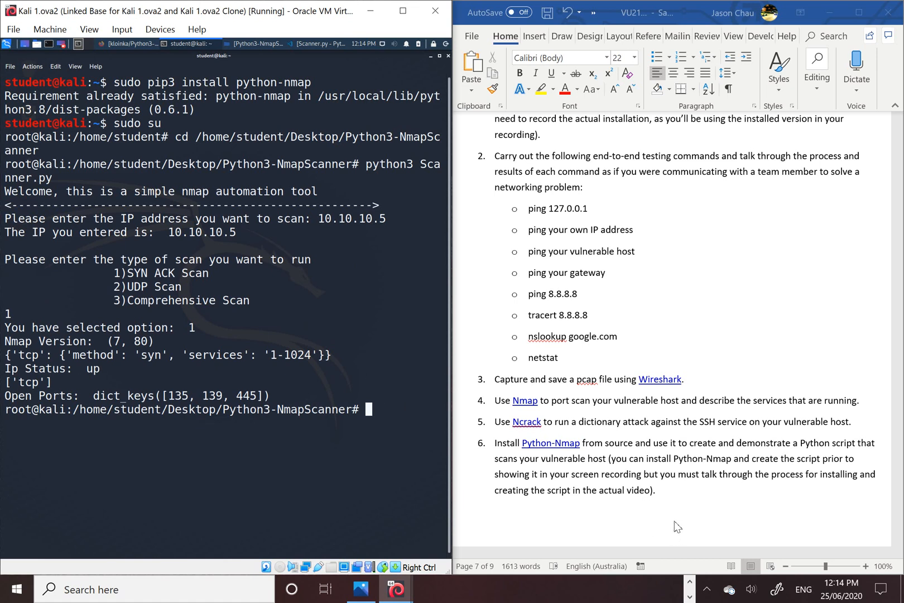